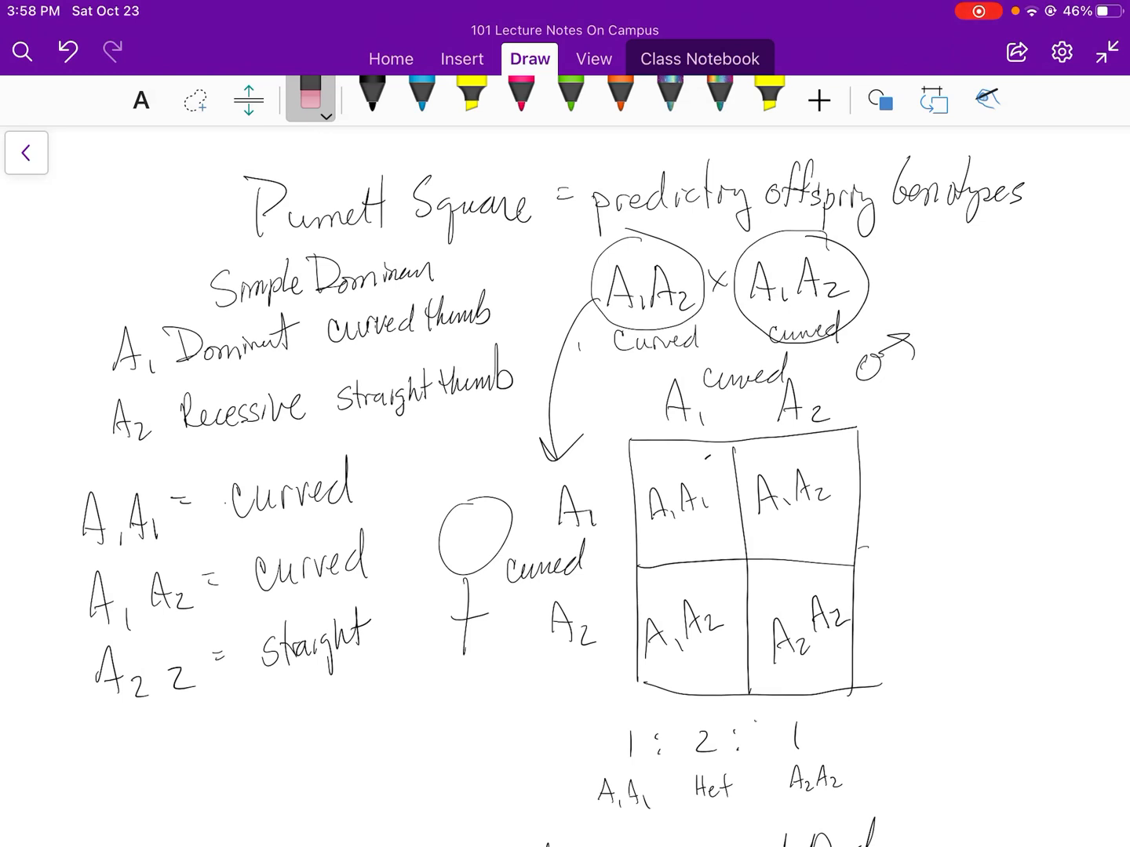
# - With black ink, write 'Punnett' above the title and underline 'predicting offspring genotypes'
pyautogui.click(370, 91)
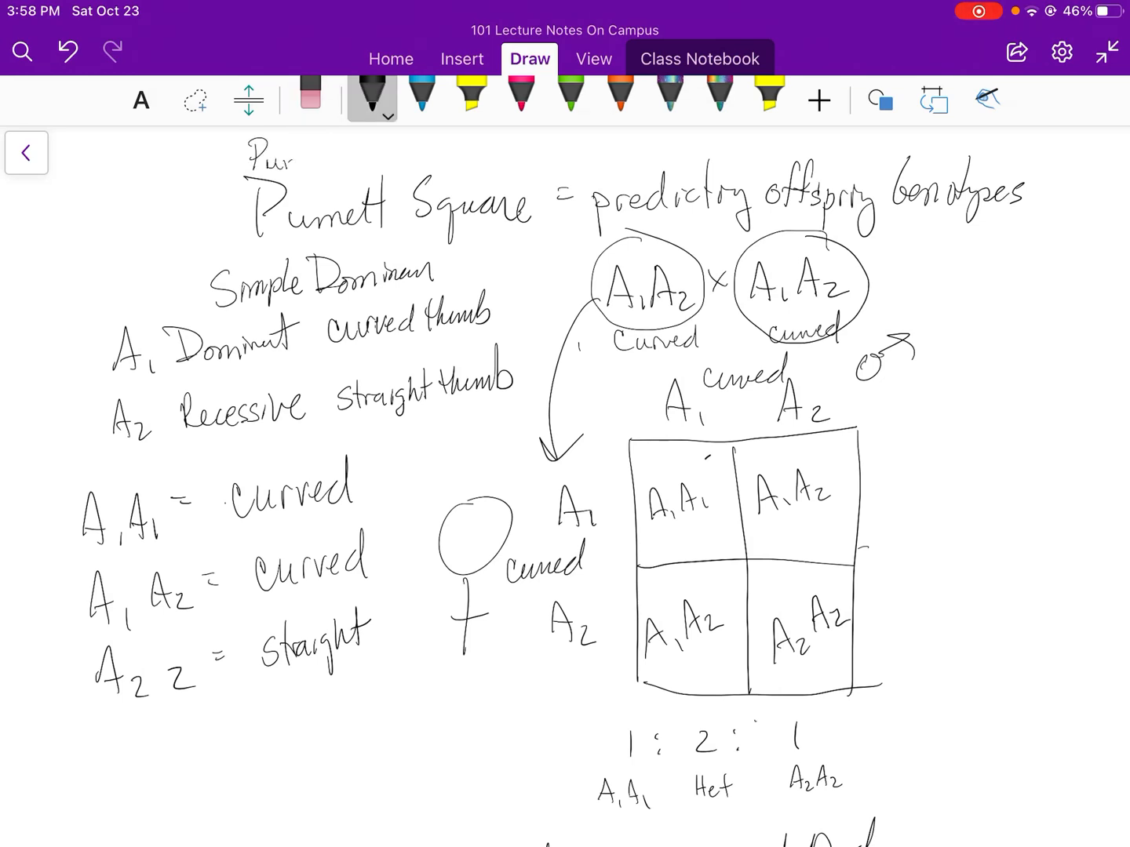
pyautogui.write('Punnel')
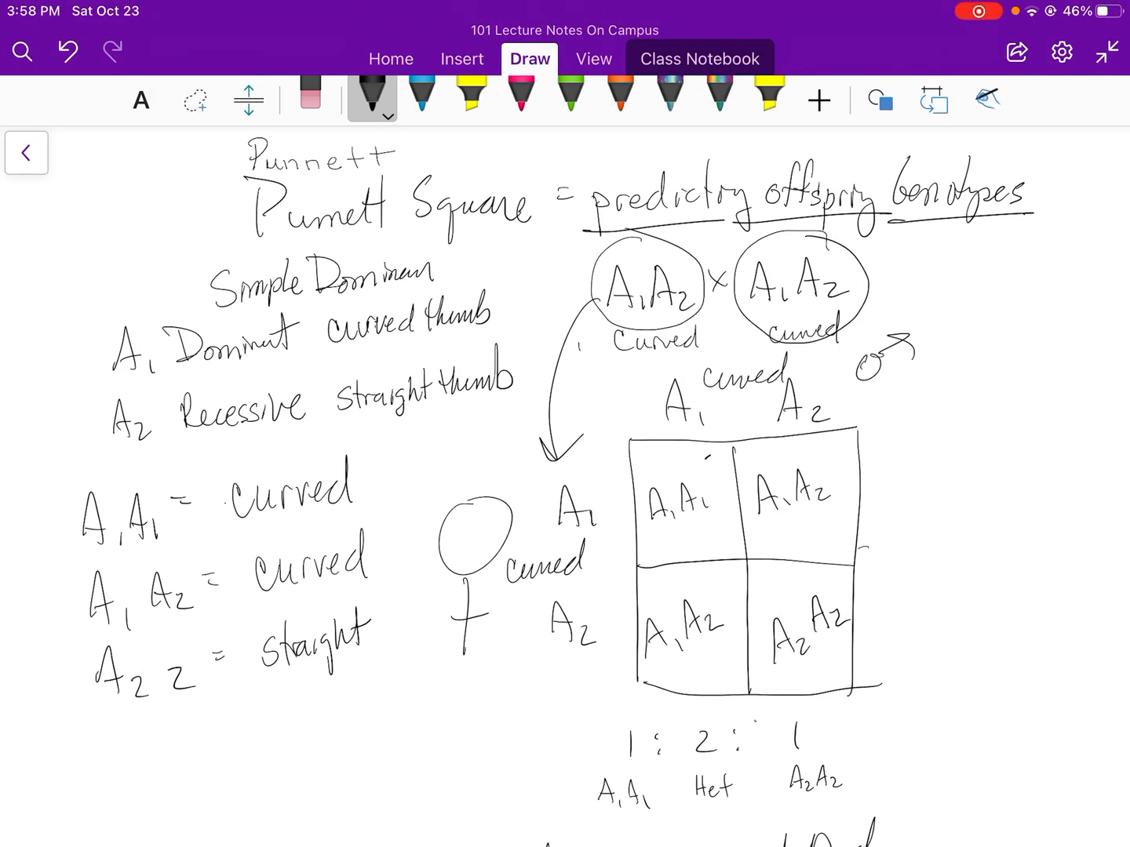
# - With the yellow highlighter, mark 'Simple Dominant' and loop the A1A2 × A1A2 cross
pyautogui.click(469, 98)
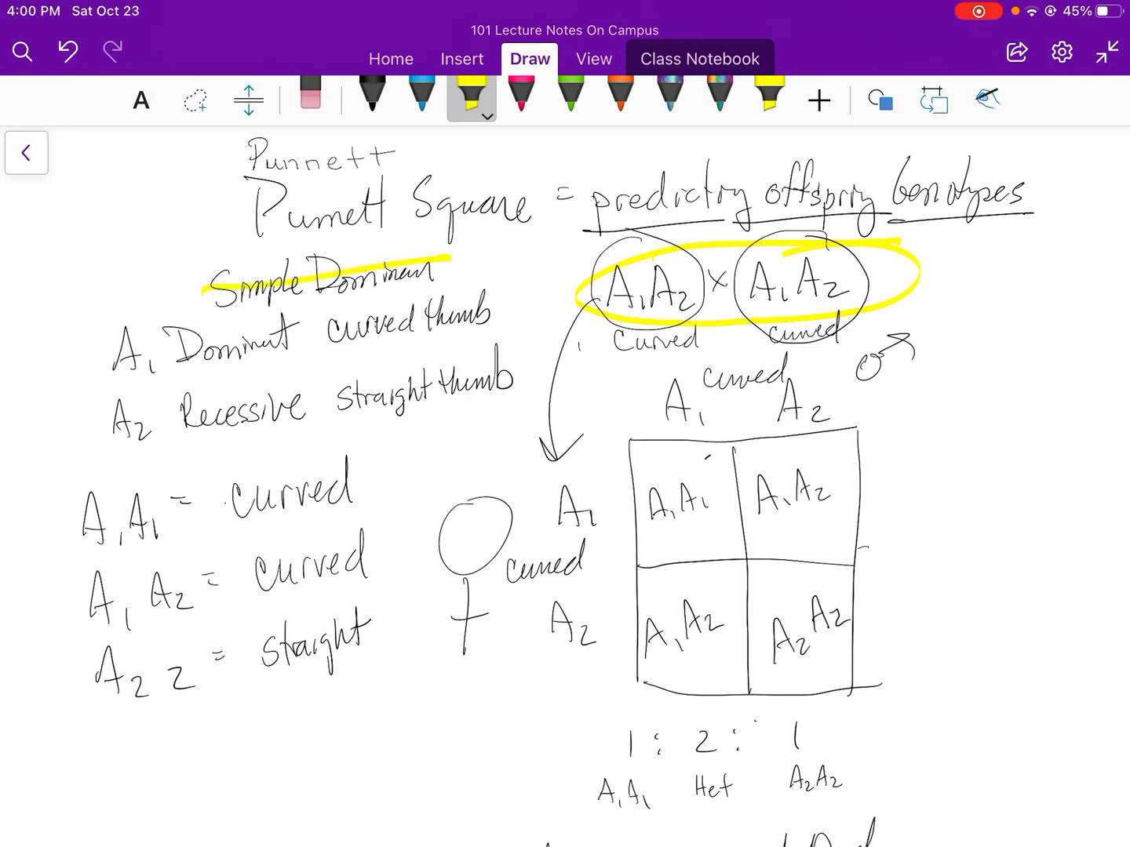
# - In pink ink, underline the allele definitions, circle the A1 and A2 gametes and write 50% beside each
pyautogui.click(519, 97)
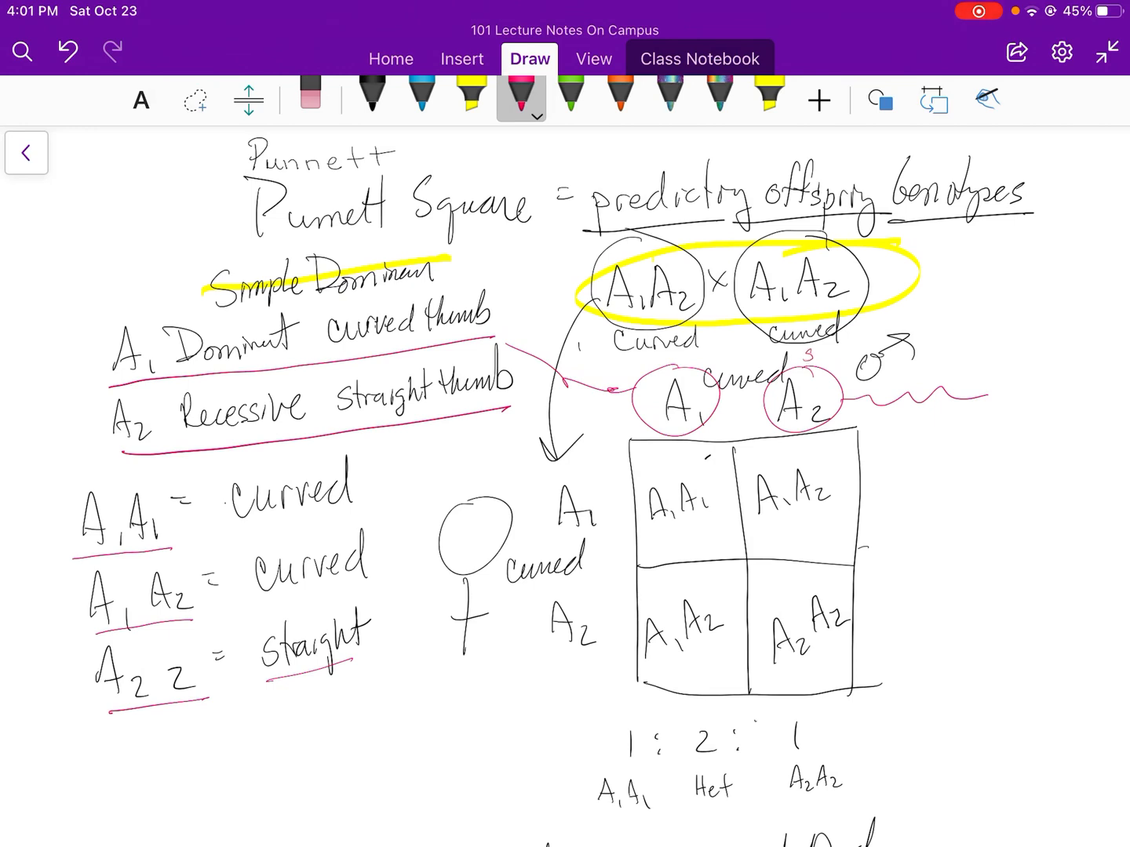
pyautogui.write('50%')
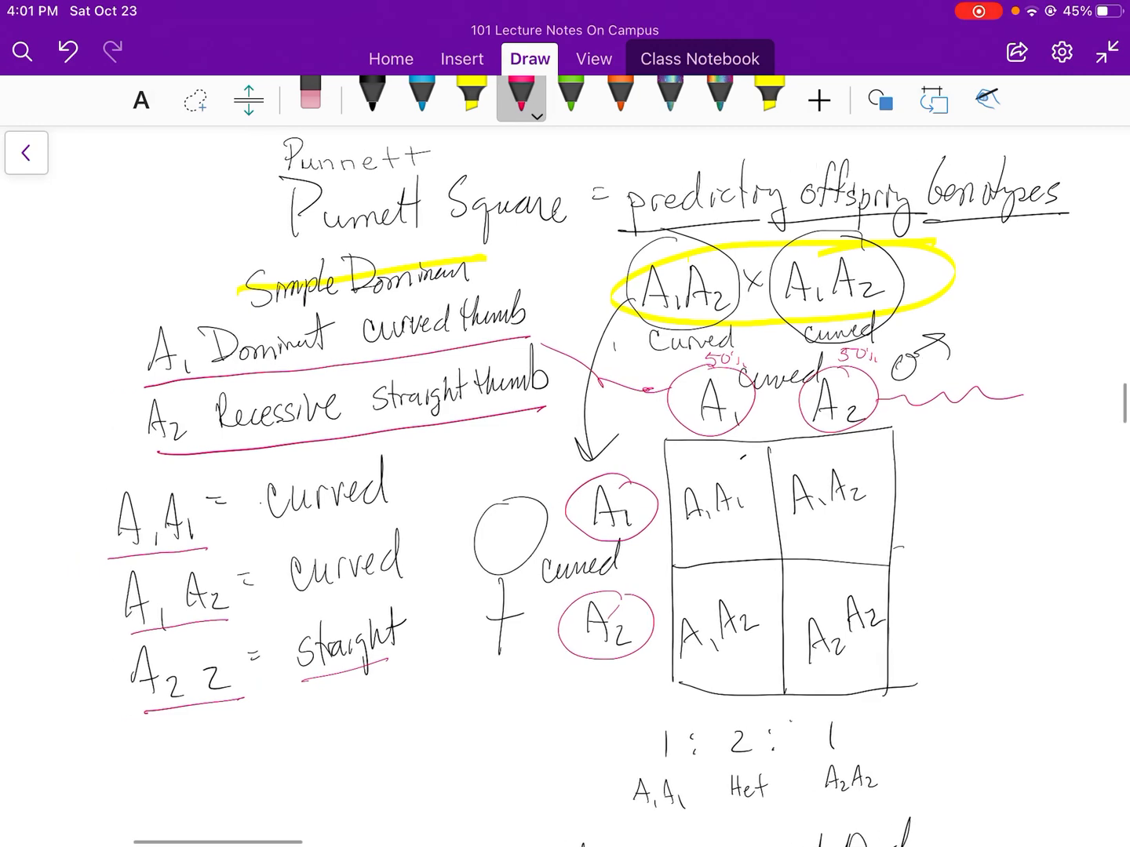
# - Circle the A1A1 and A2A2 cells and 1:2:1 ratio in pink, noting 'A1A1 25% prob'
pyautogui.hscroll(3)
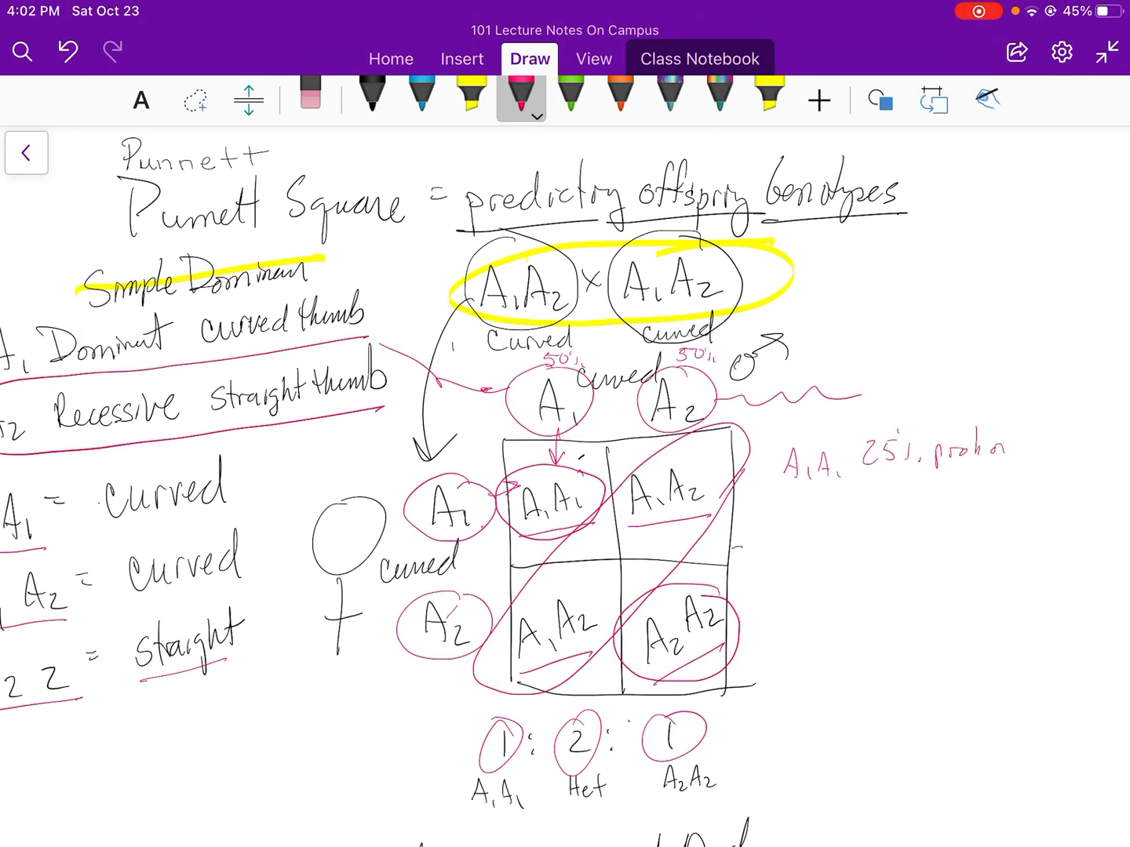
# - Write '1/4', 'A2A2 25%' and '50% prob A1A2' in pink, then shade the A2A2 cell with yellow highlighter
pyautogui.write('1/4')
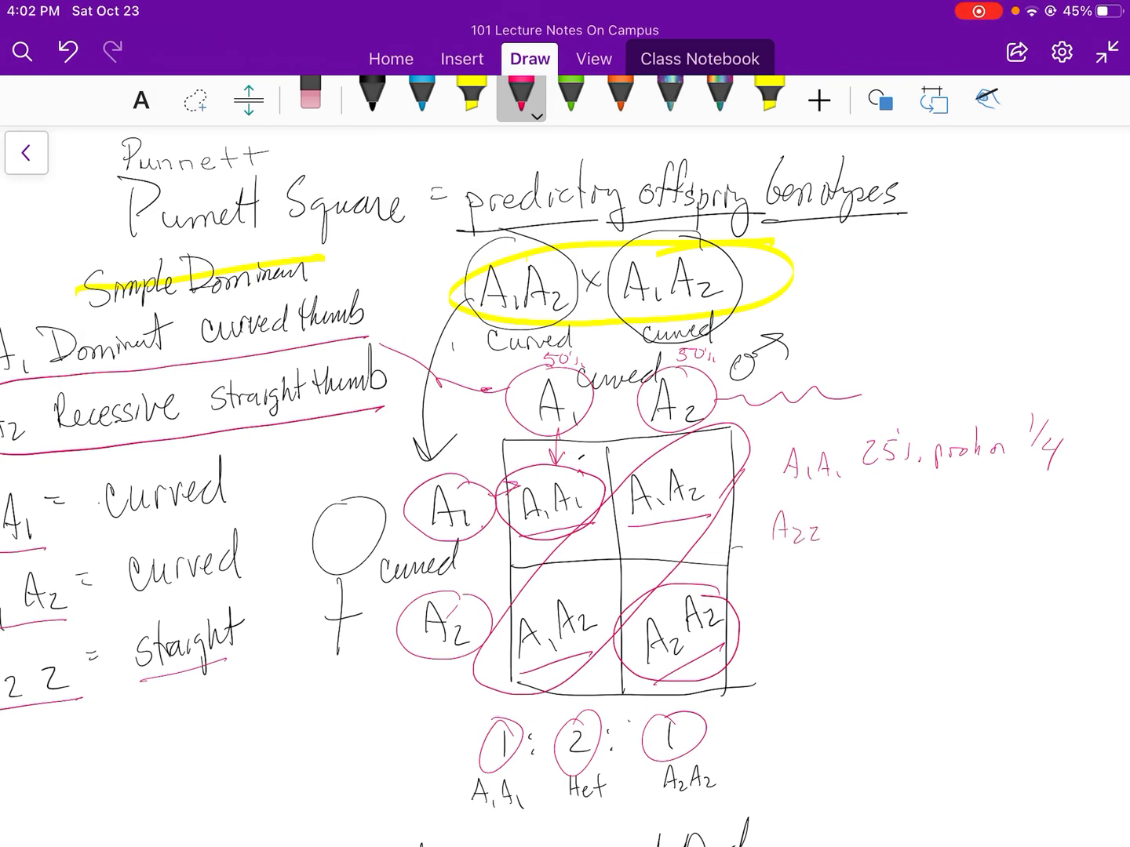
pyautogui.write('25%.')
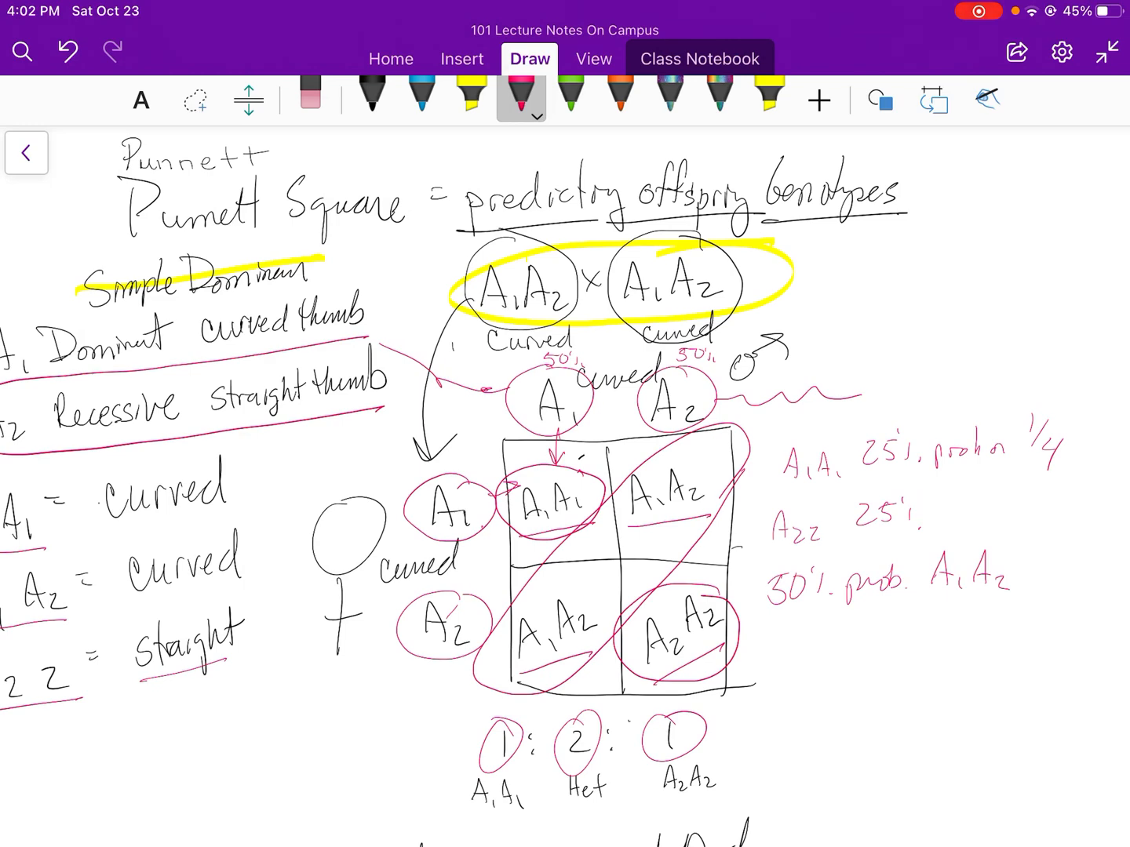
pyautogui.scroll(-3)
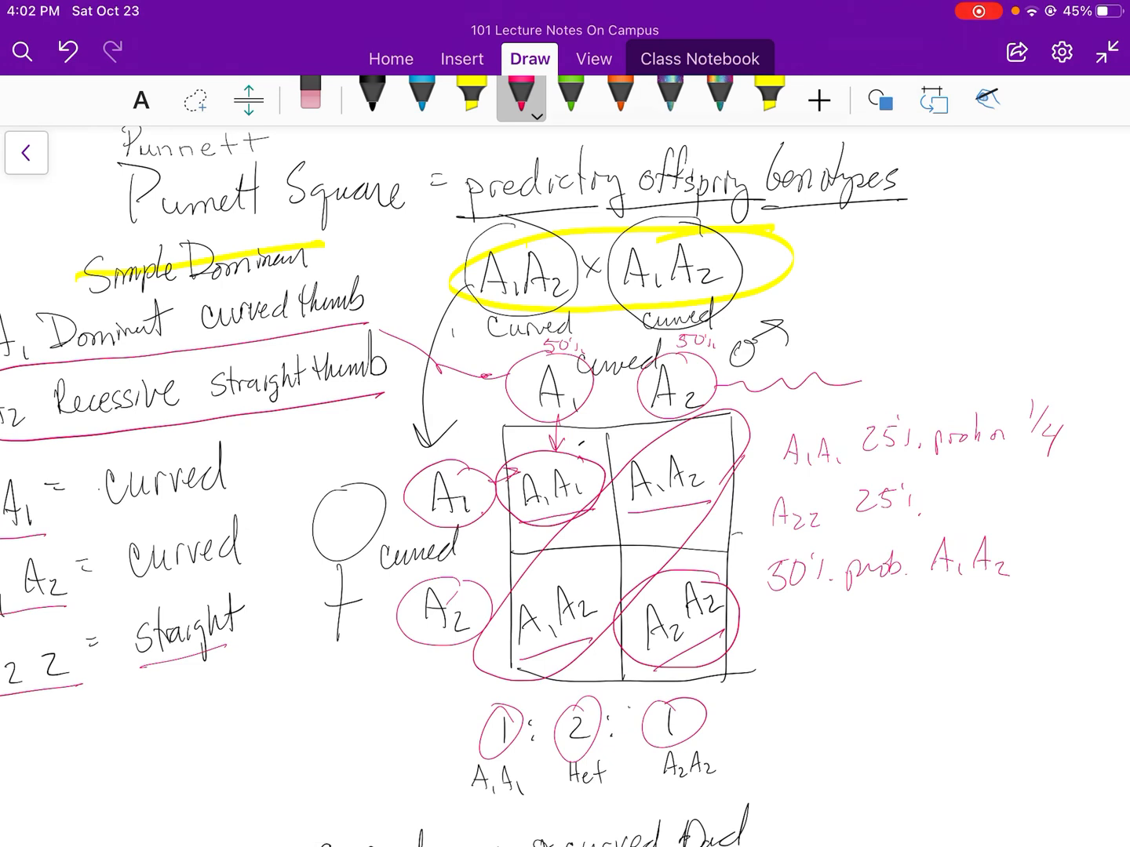
pyautogui.click(470, 98)
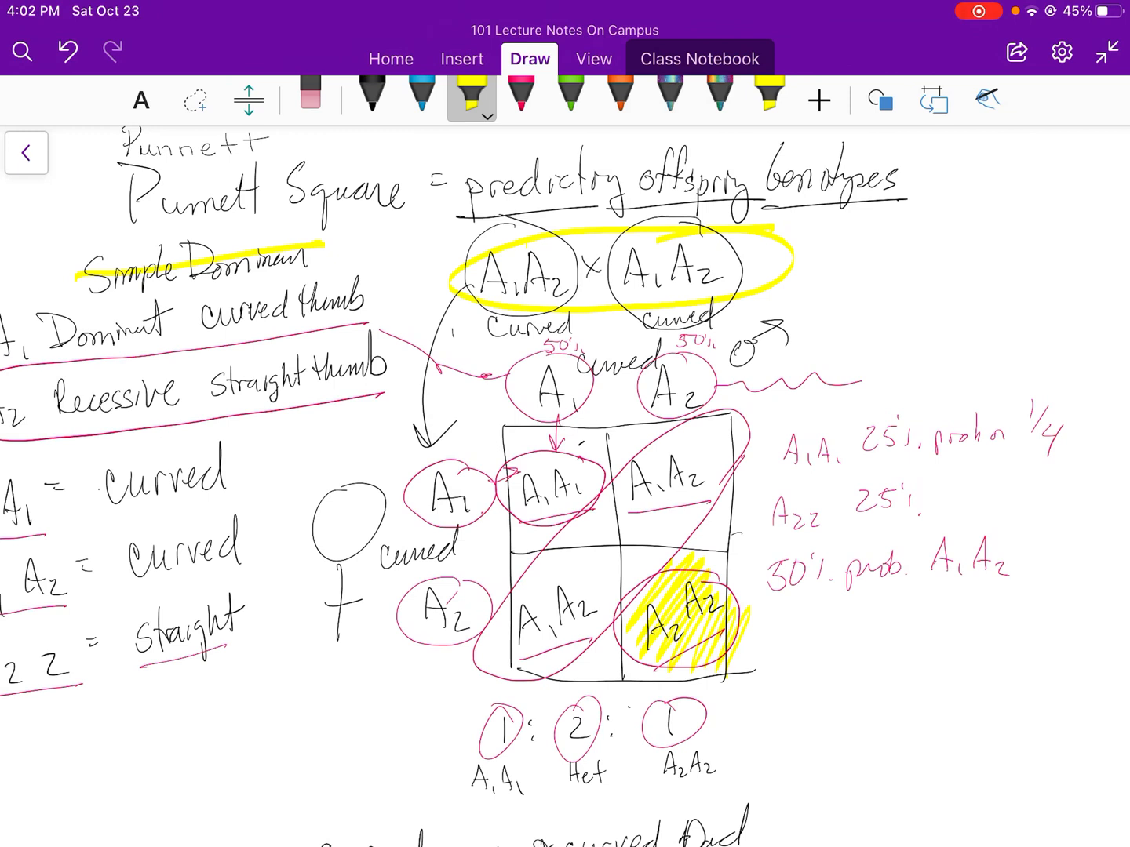
# - In teal ink, hatch the three curved-thumb cells and label 'curved' and 'Straight' beside the square
pyautogui.click(519, 100)
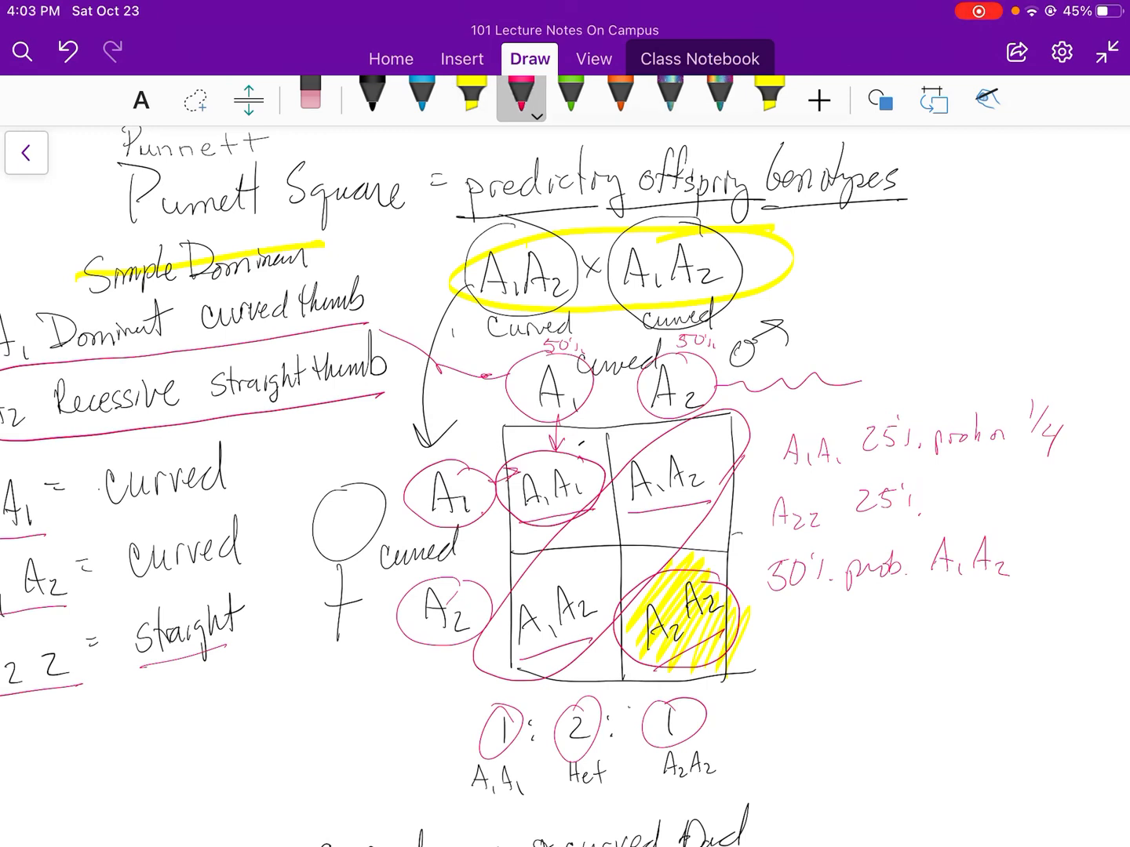
pyautogui.click(420, 98)
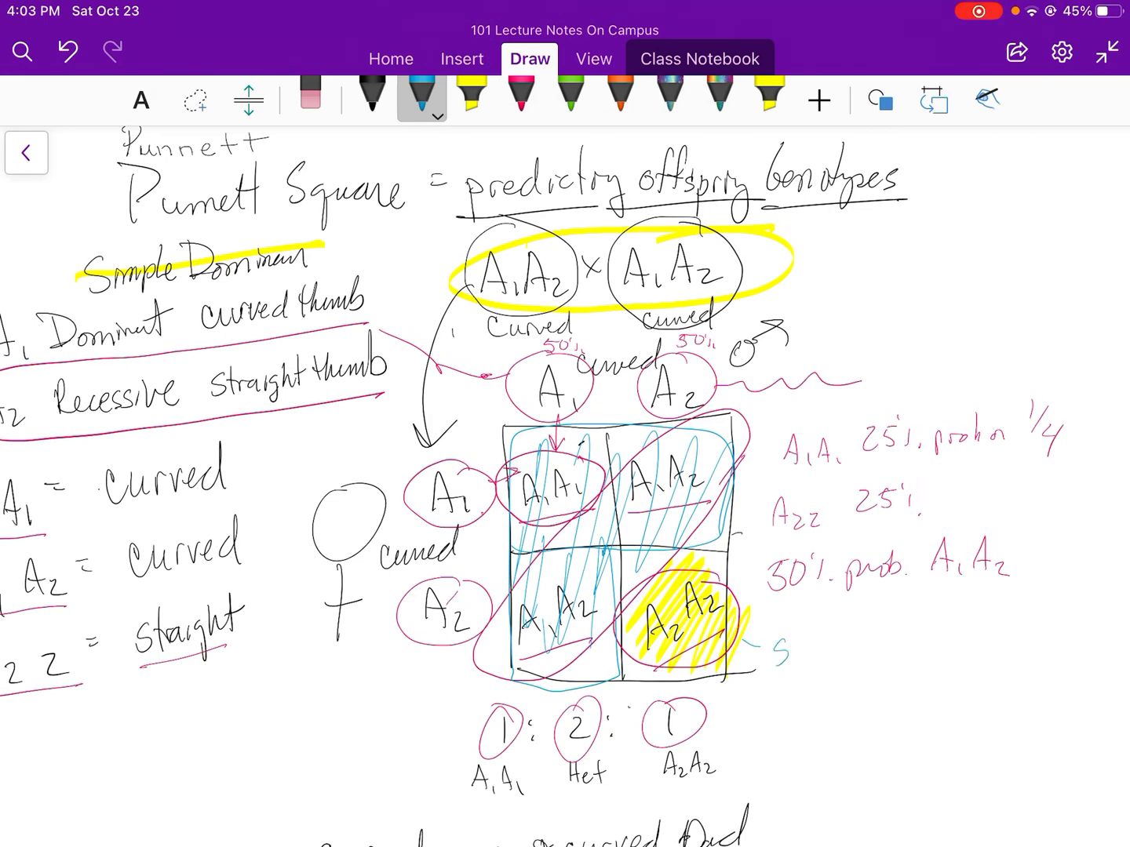
pyautogui.write('Straigh')
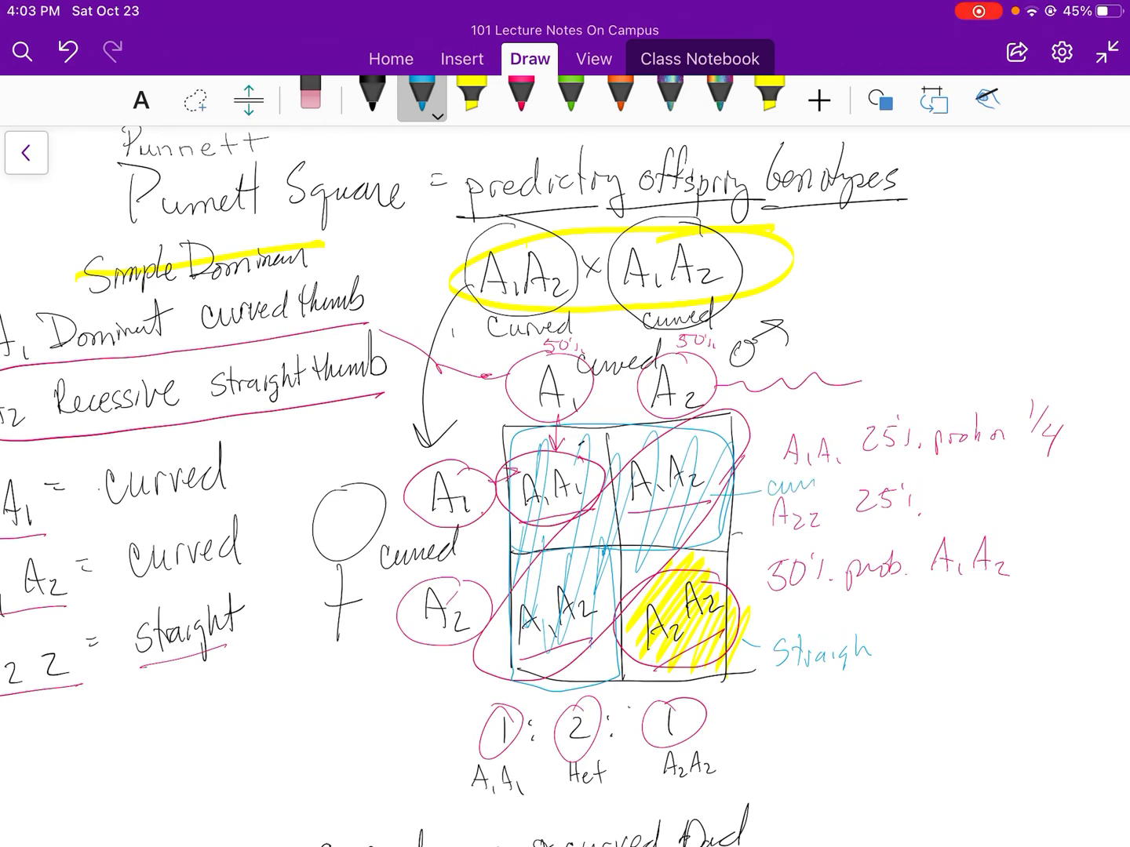
pyautogui.scroll(-3)
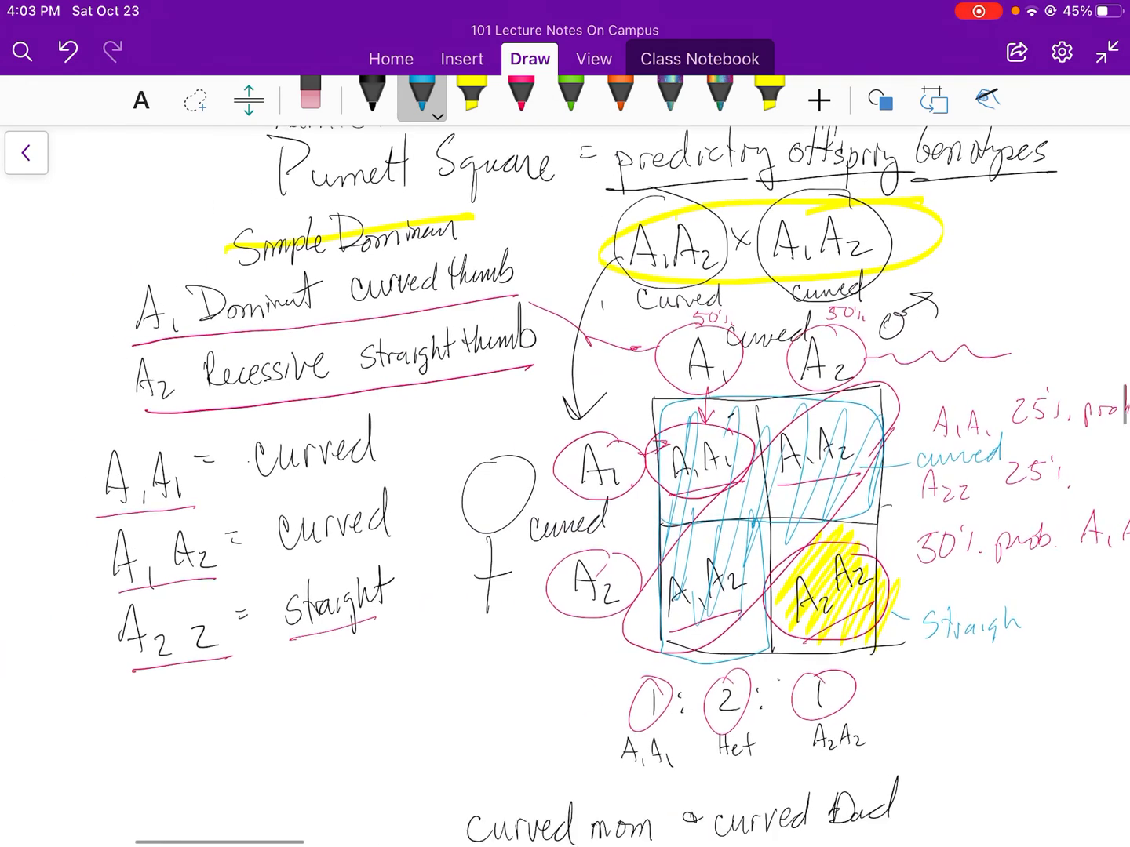
# - Underline 'curved mom' and 'make' in teal in the question below the Punnett square
pyautogui.scroll(-3)
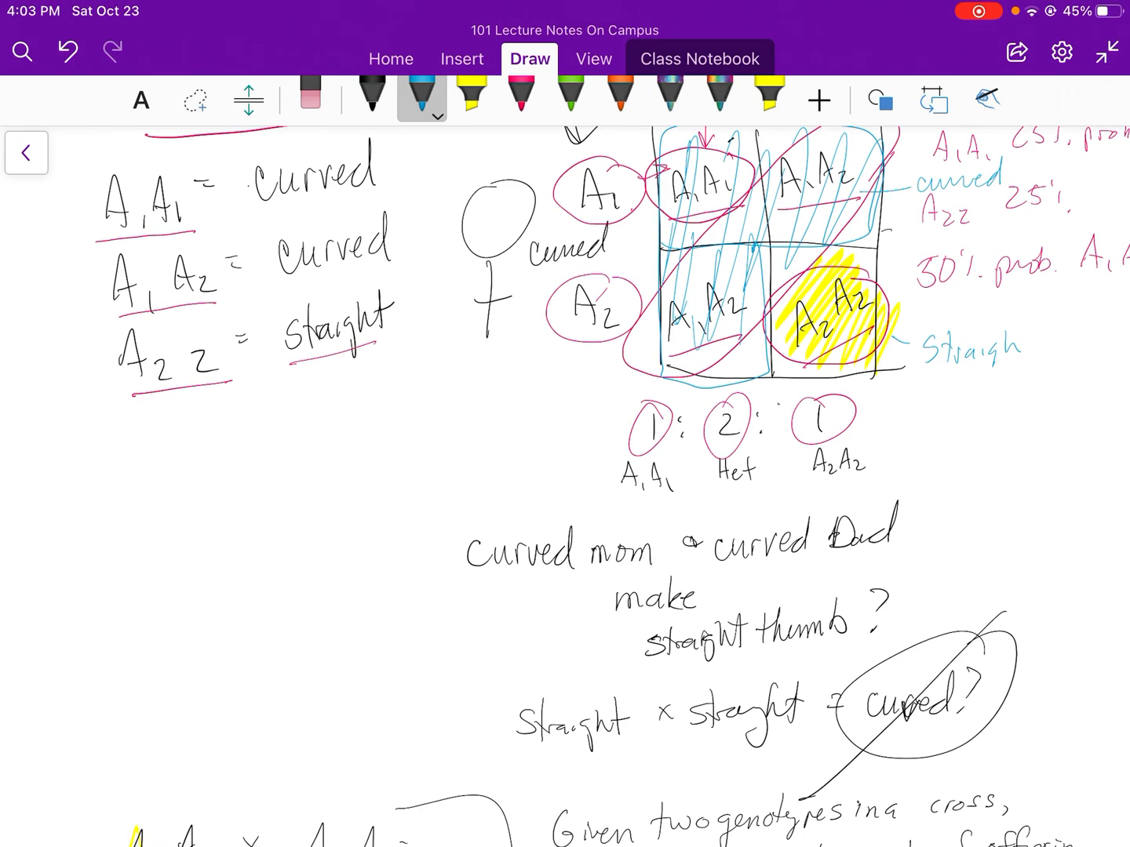
pyautogui.scroll(-3)
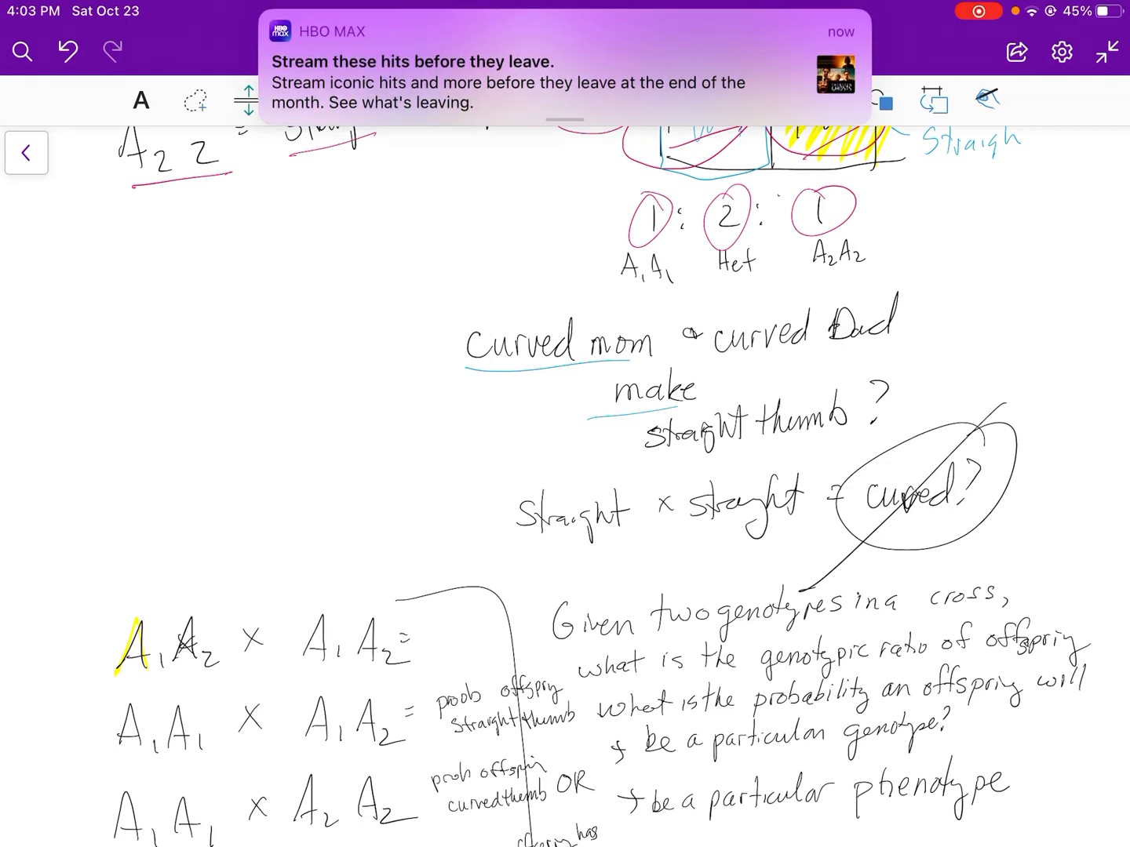
pyautogui.scroll(-3)
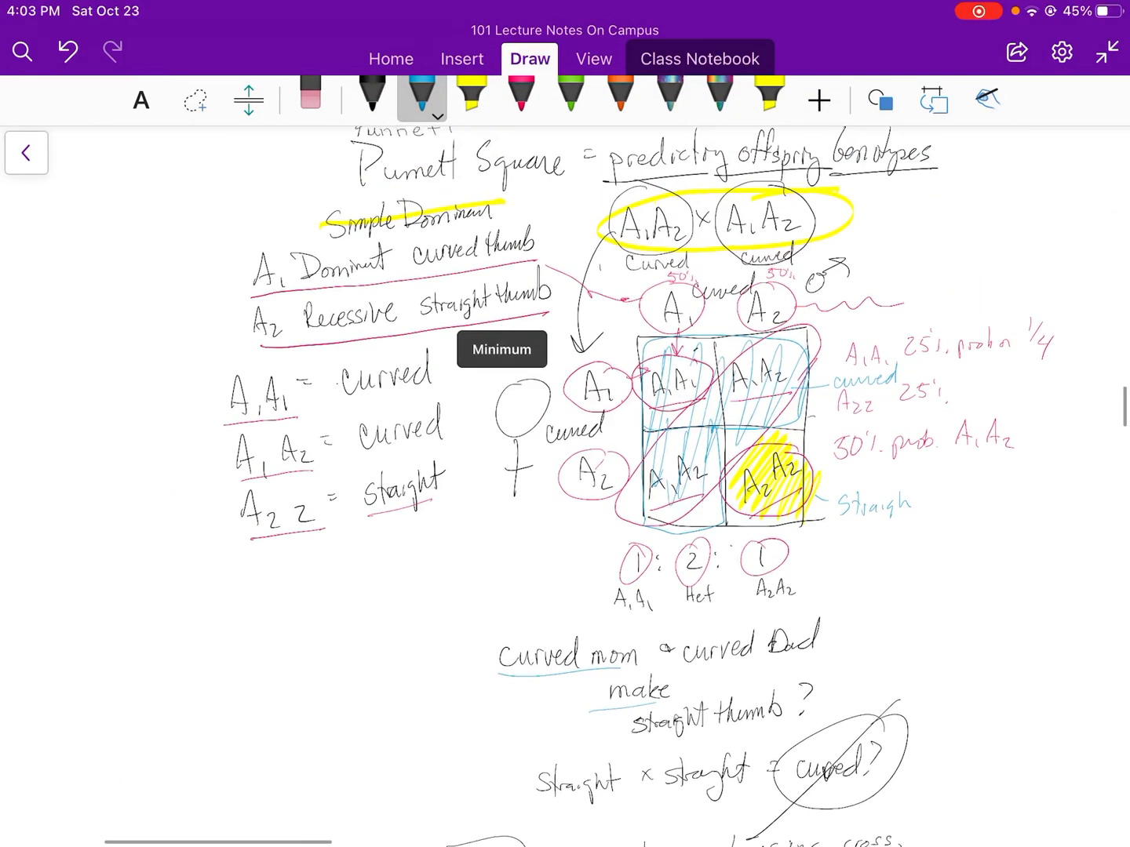
pyautogui.scroll(3)
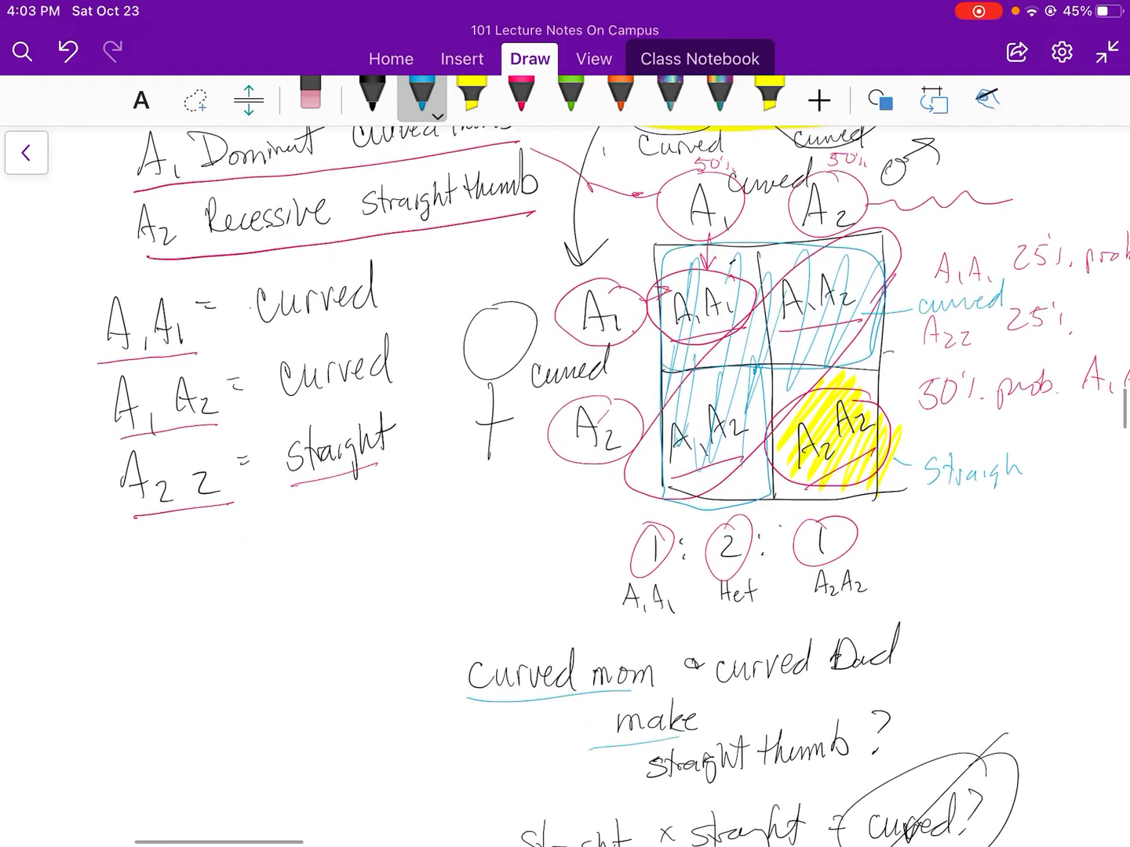
pyautogui.scroll(-3)
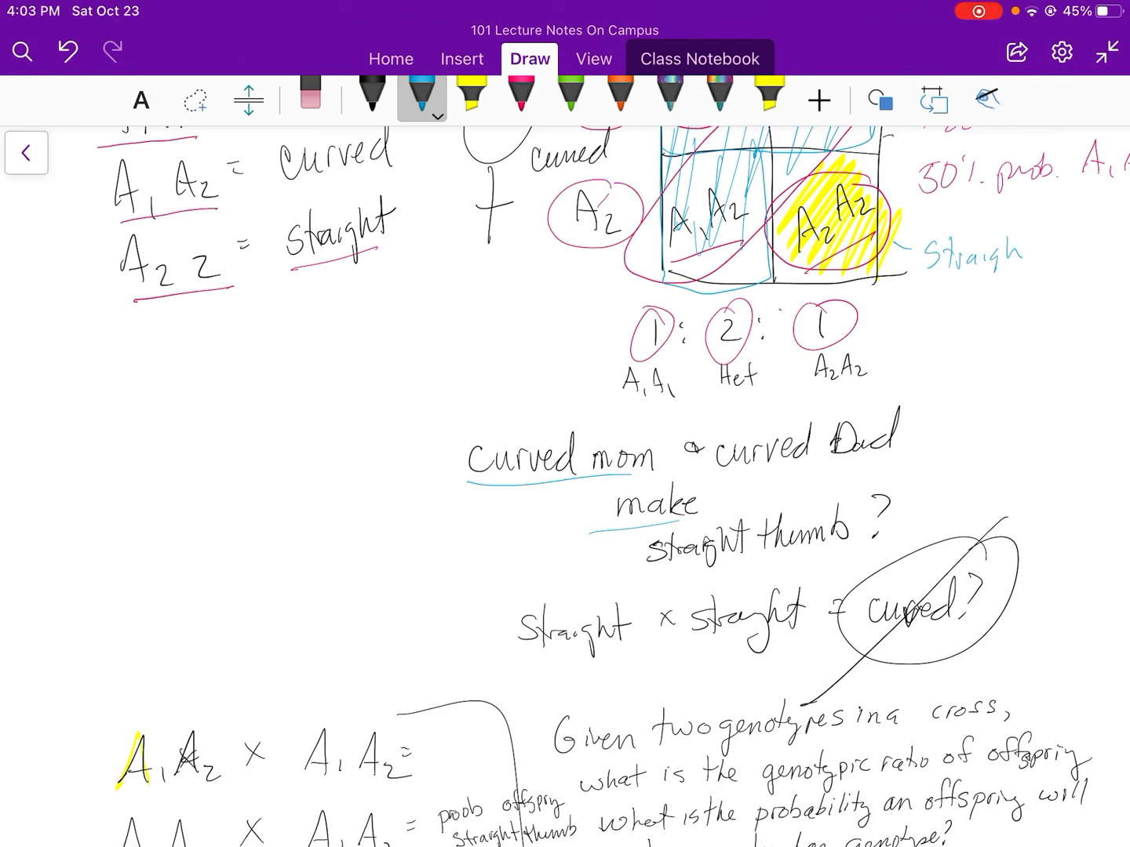
# - Fill the three Punnett squares and write each cross's straight/curved outcome with genotype and phenotype ratios beneath
pyautogui.scroll(-3)
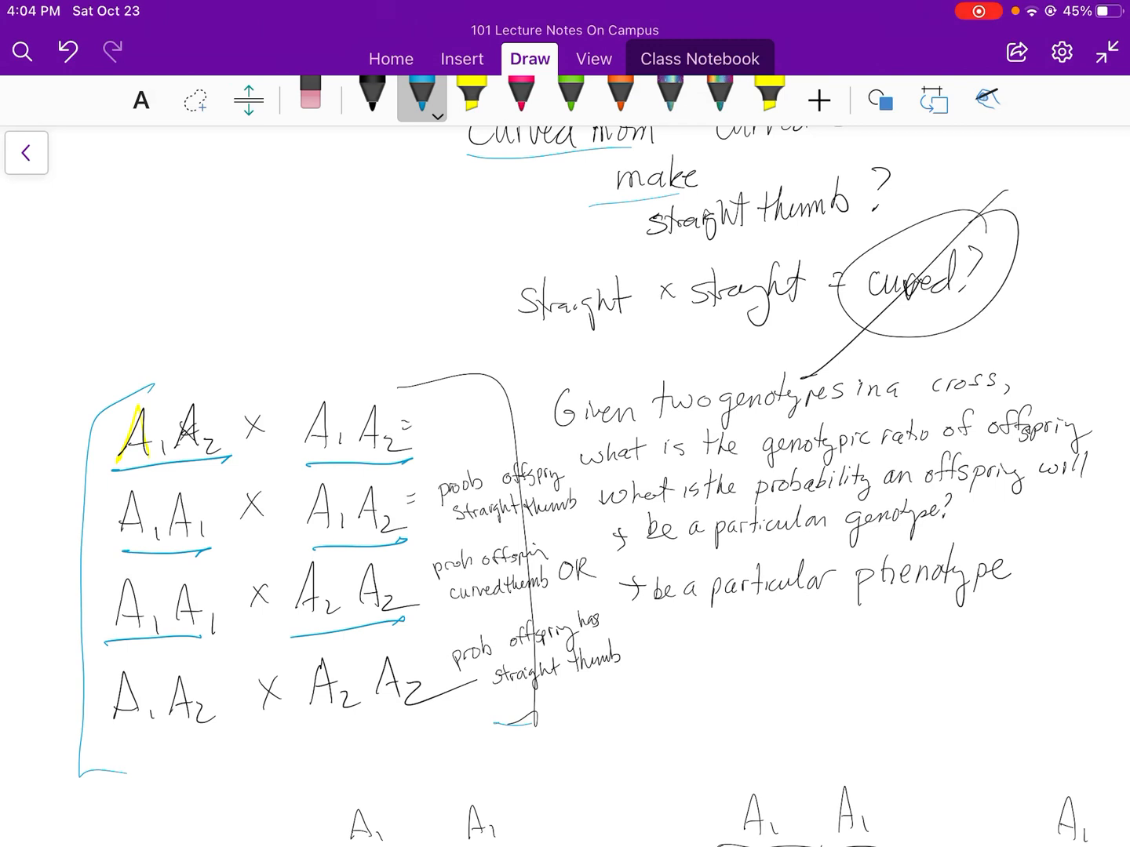
pyautogui.click(106, 752)
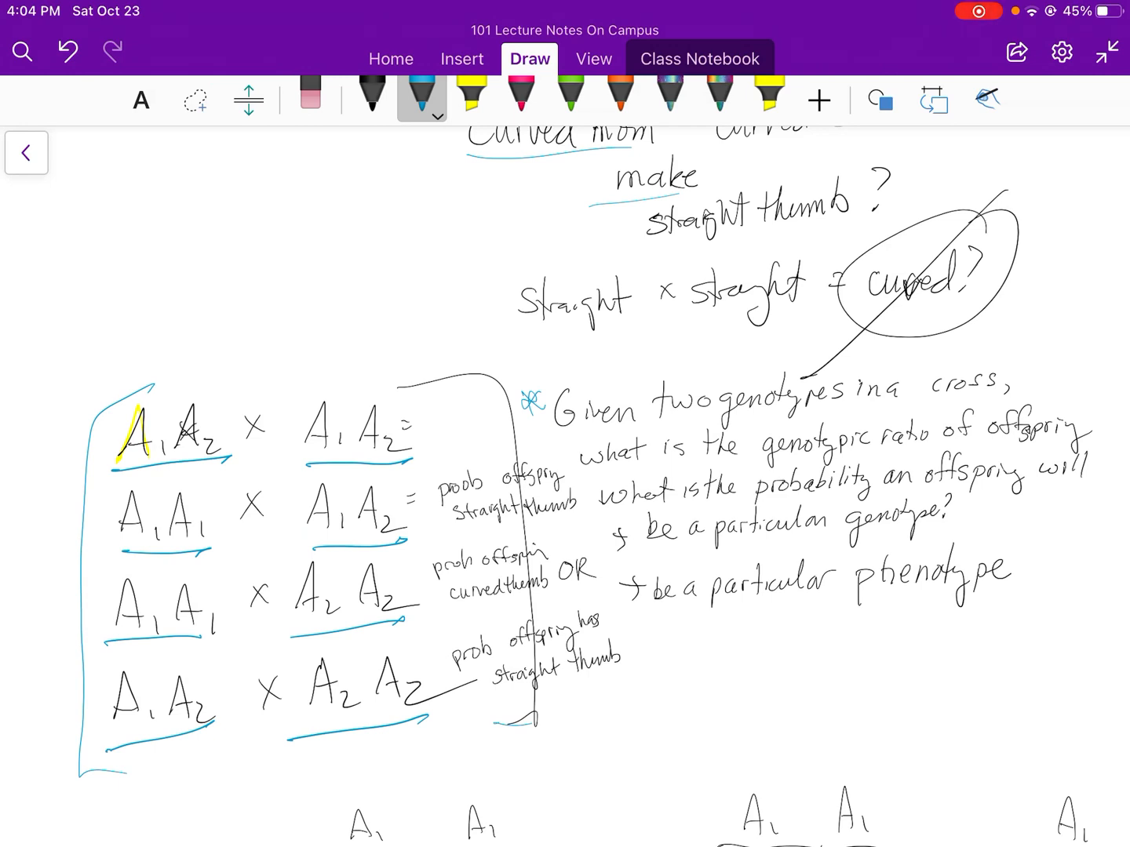
pyautogui.scroll(-3)
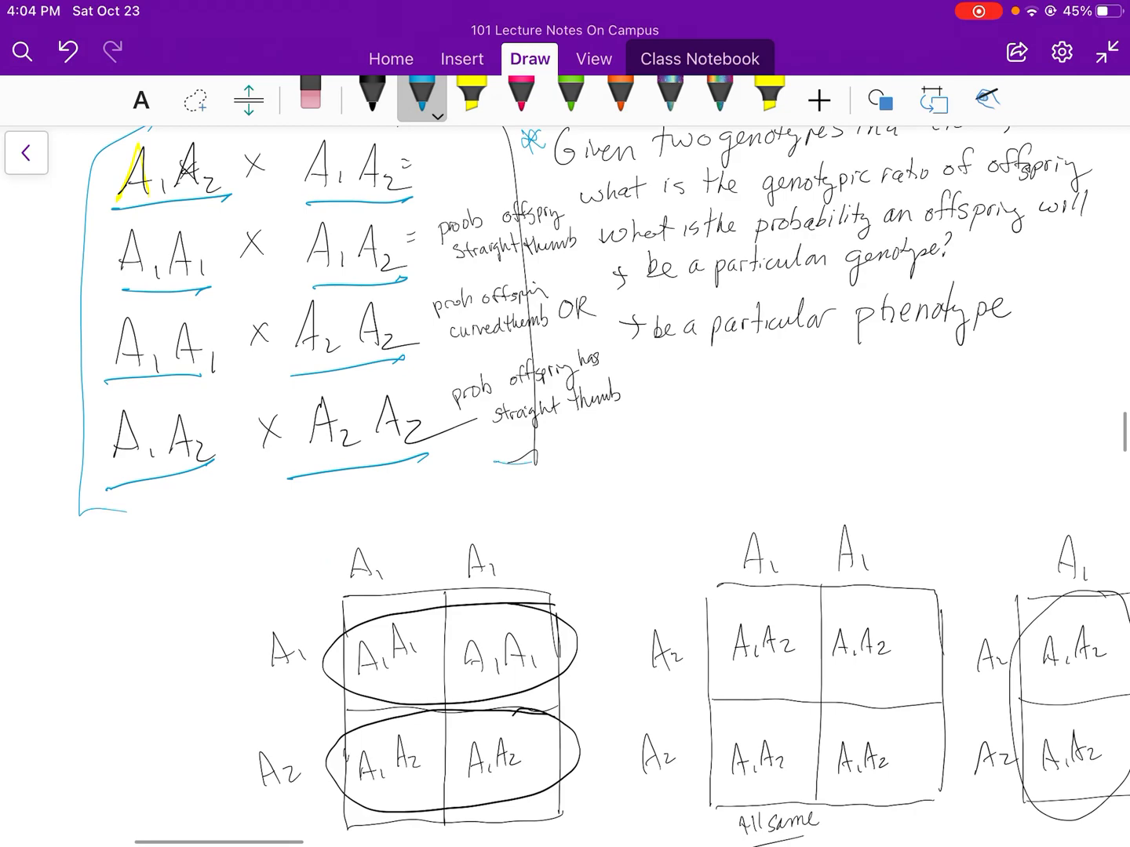
pyautogui.scroll(-3)
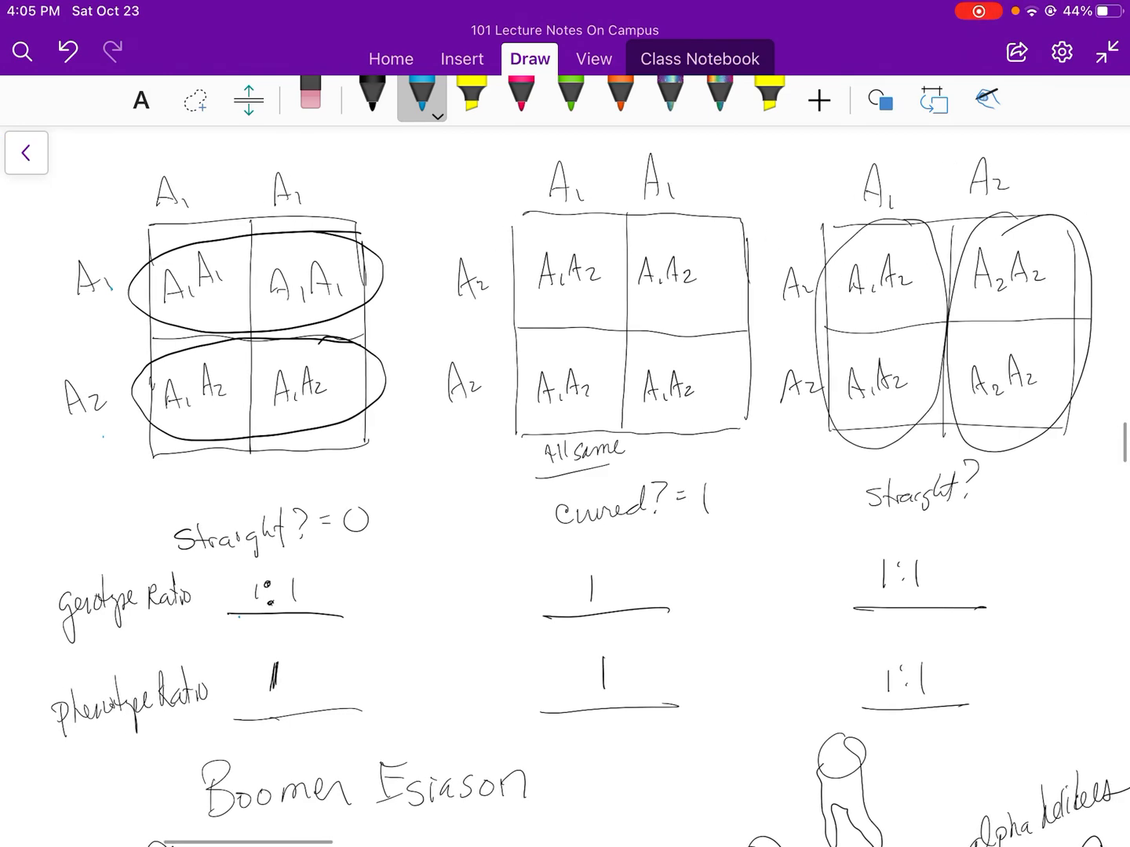
# - Handwrite 'Genotype' and 'Phenotype' labels beside the two ratio rows under the Punnett squares
pyautogui.hscroll(3)
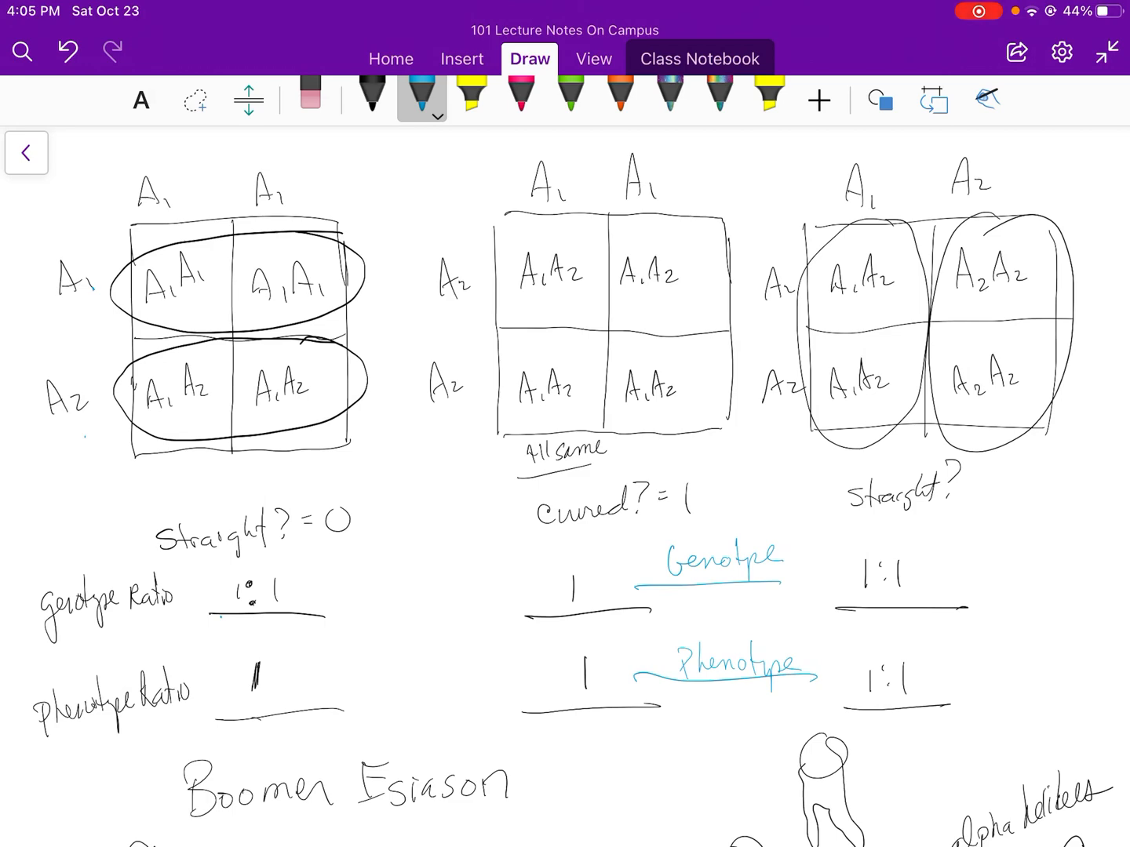
pyautogui.hscroll(3)
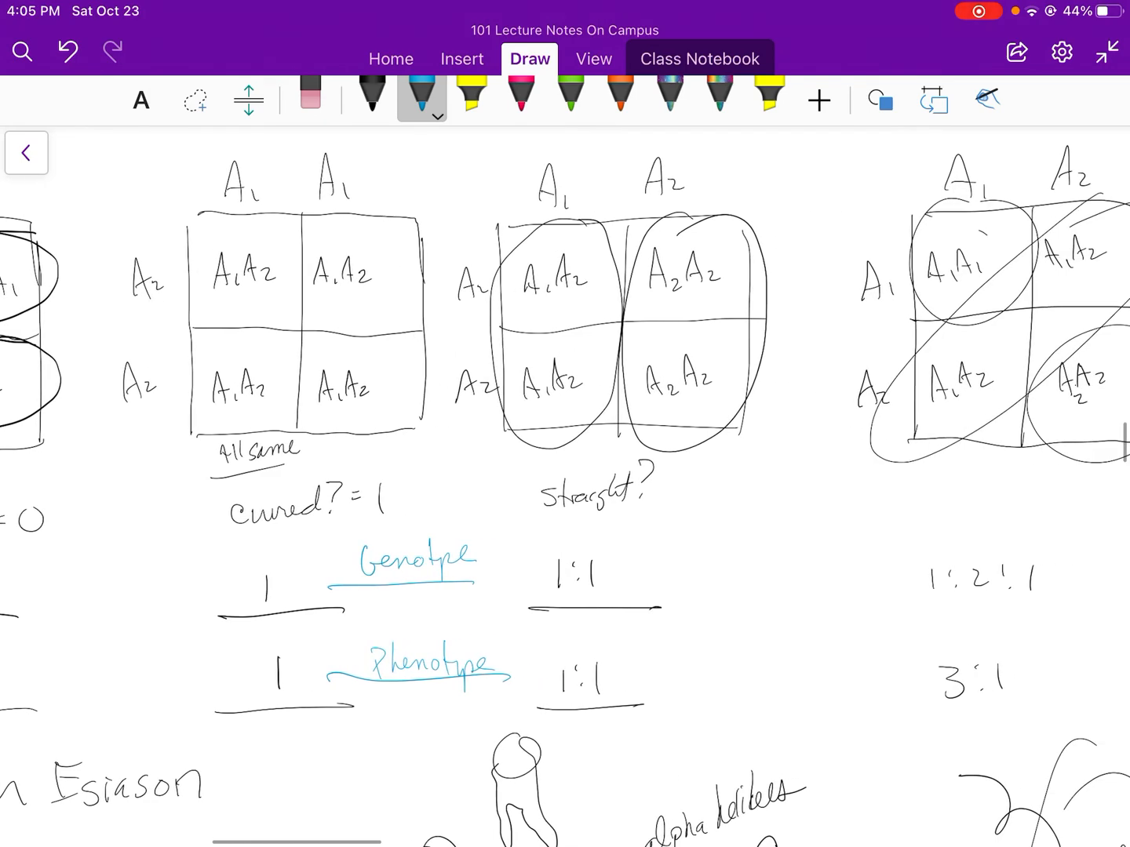
pyautogui.hscroll(3)
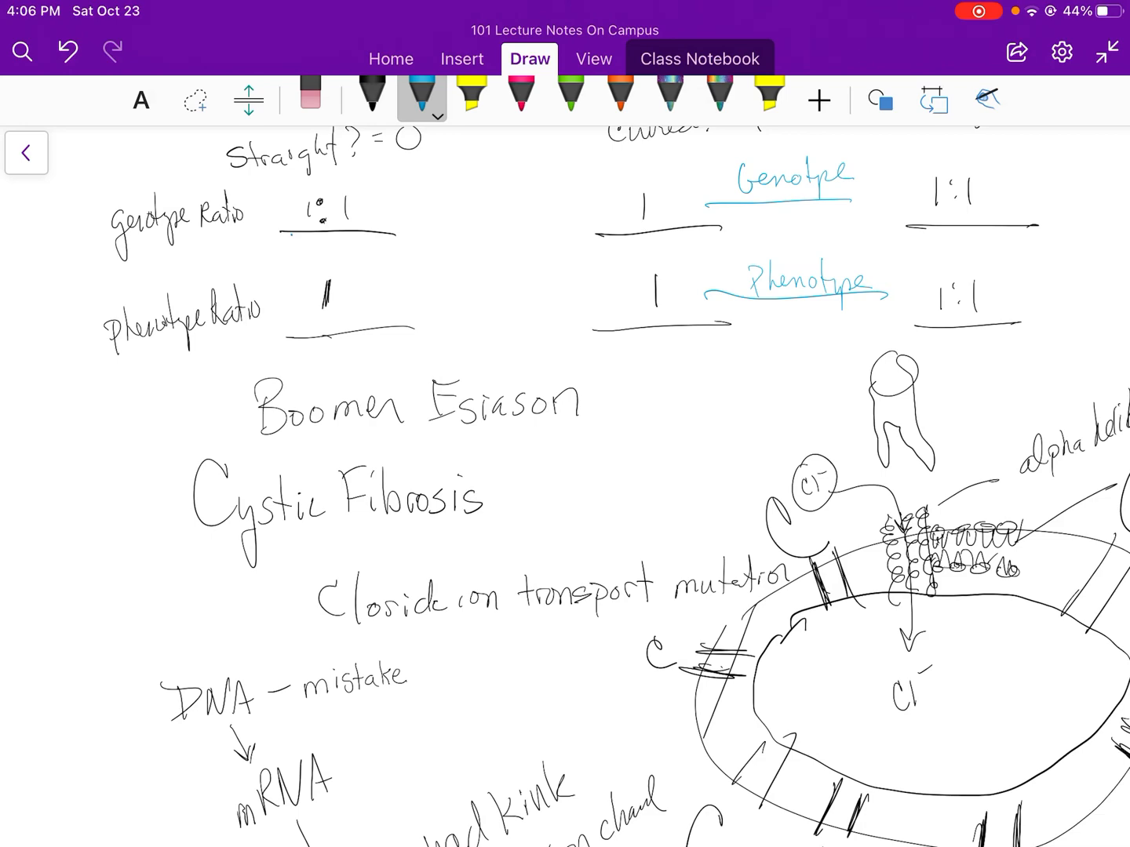
# - Trace the membrane channels, circle the protein sketch and follow the fibre coils in the cystic fibrosis drawings
pyautogui.scroll(-3)
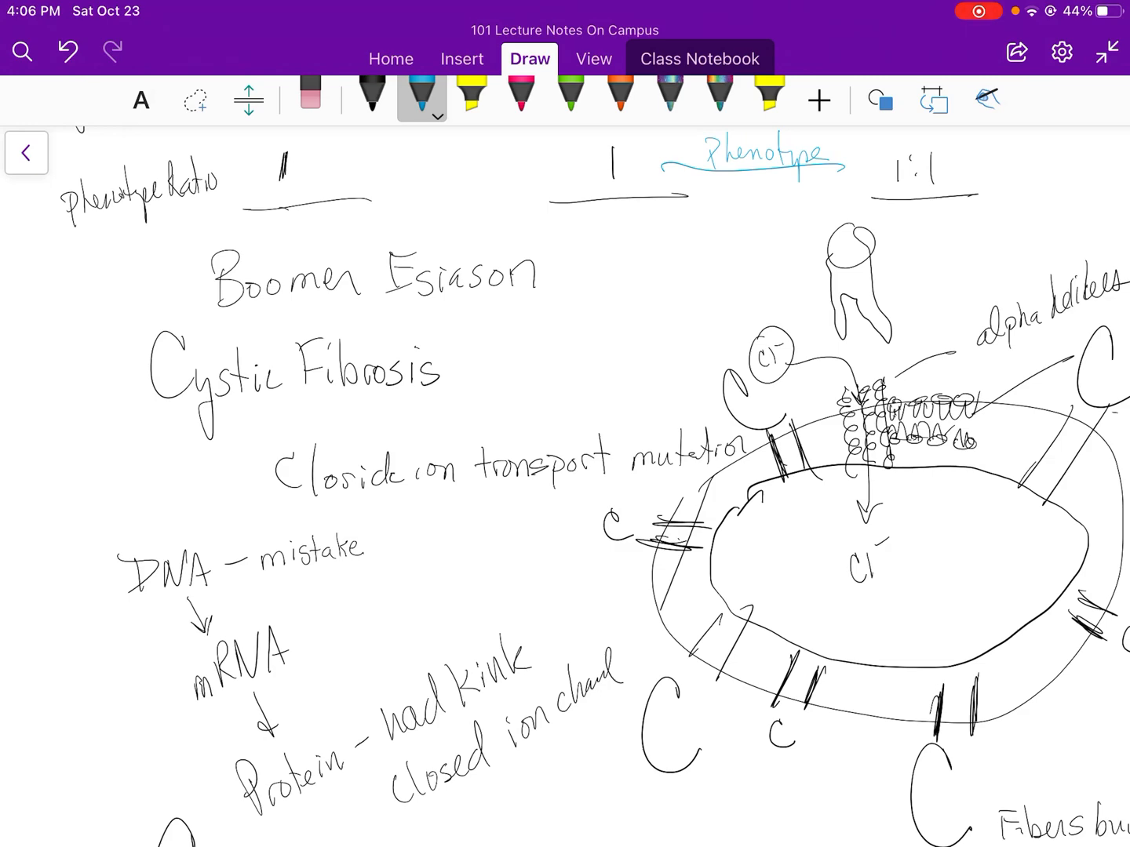
pyautogui.hscroll(3)
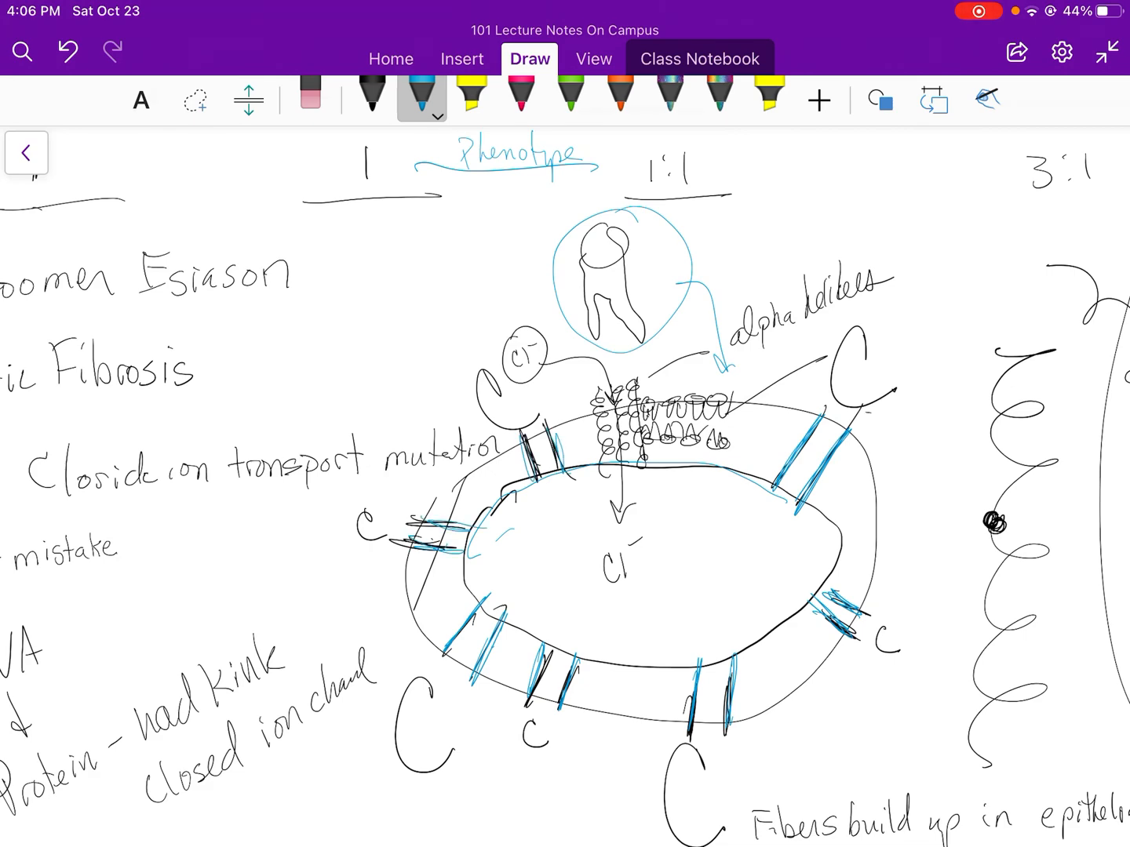
pyautogui.scroll(-3)
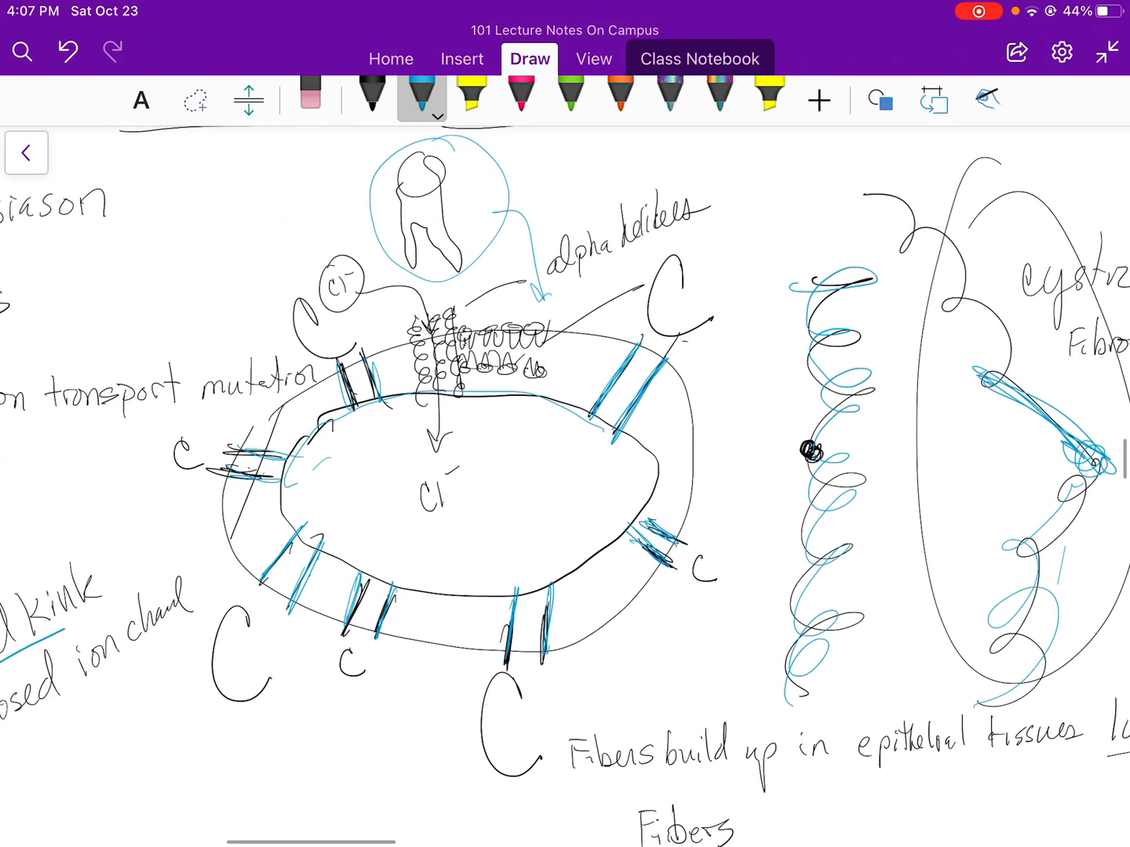
# - With the pink pen, cross out the membrane channels, circle both allele notes and underline 'epithelial tissues lungs'
pyautogui.click(519, 94)
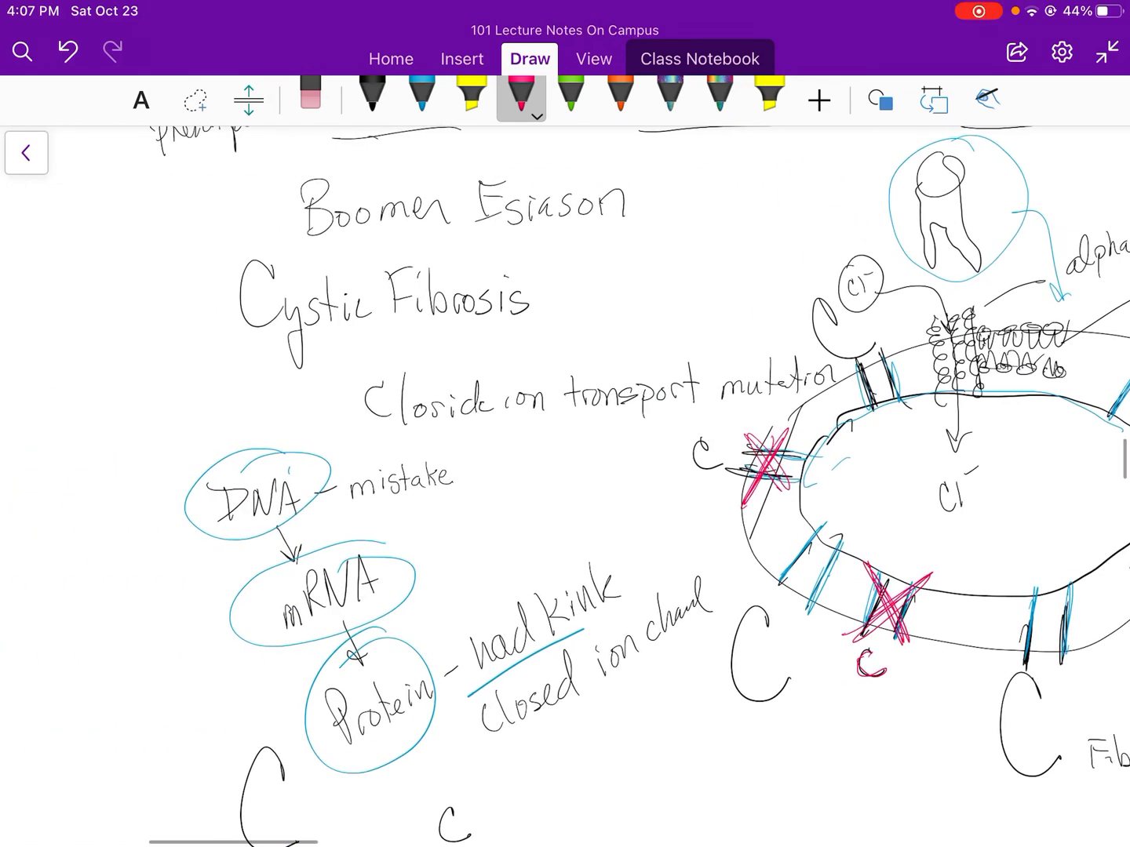
pyautogui.scroll(-3)
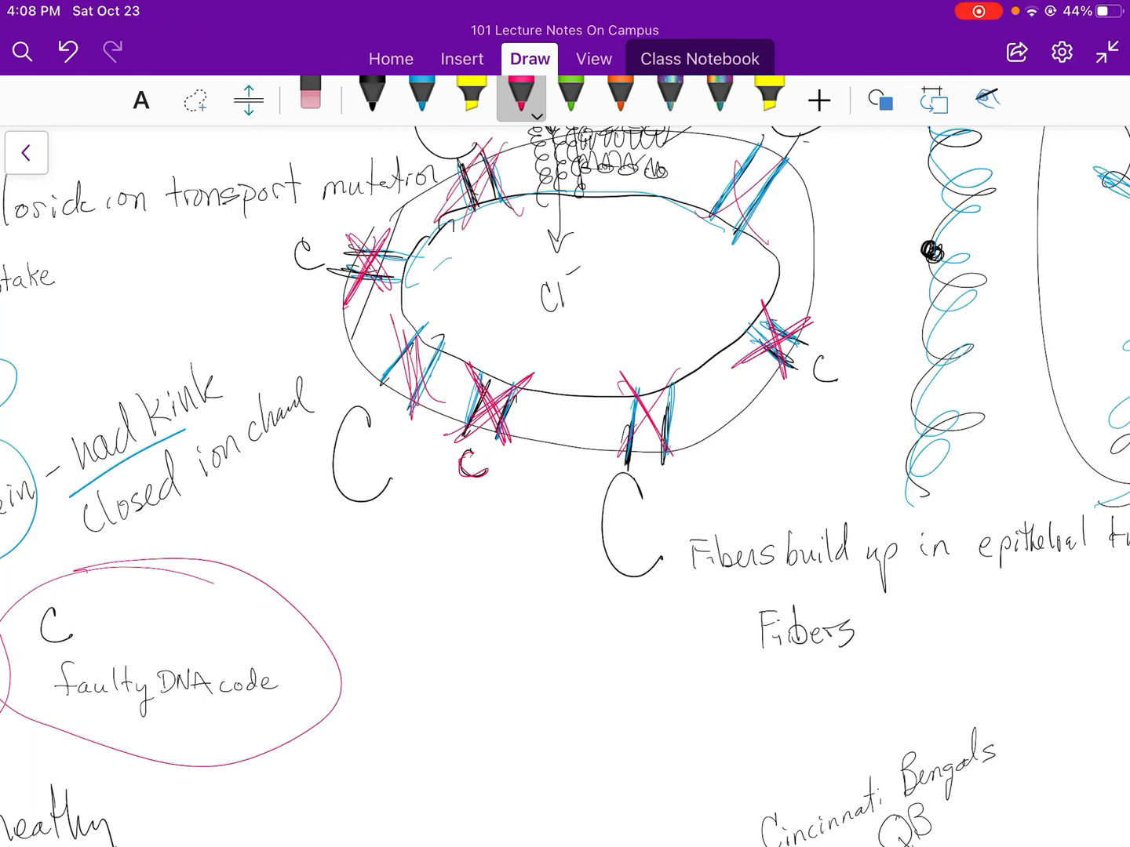
pyautogui.hscroll(3)
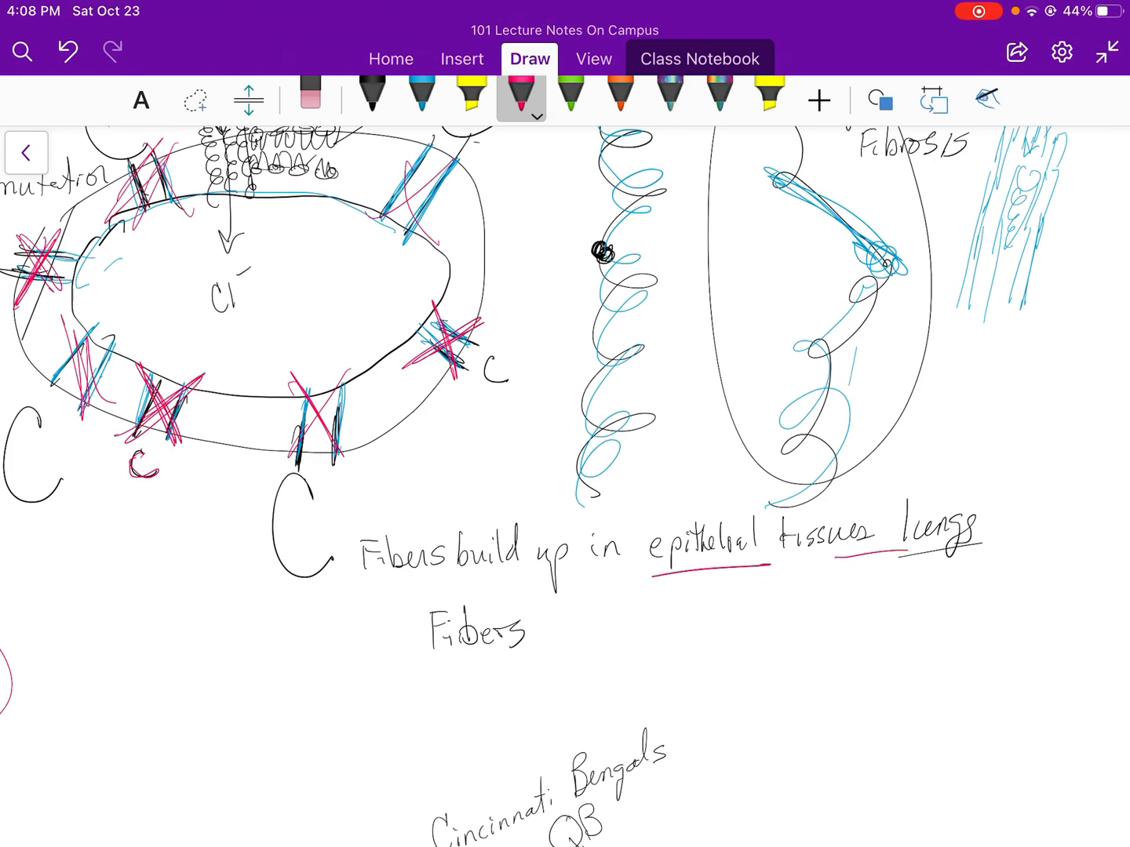
pyautogui.scroll(-3)
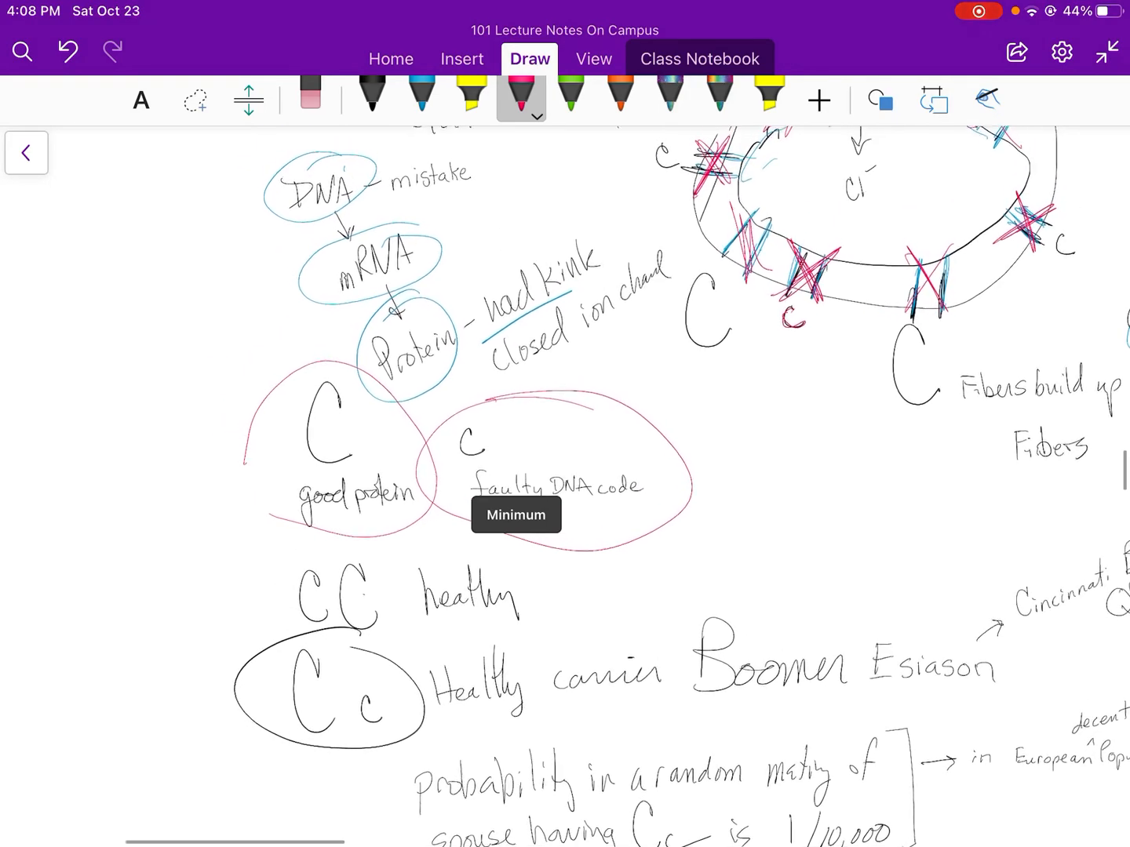
# - Circle the cc cell in pink, box the changed base, and highlight the top DNA strand yellow
pyautogui.scroll(-3)
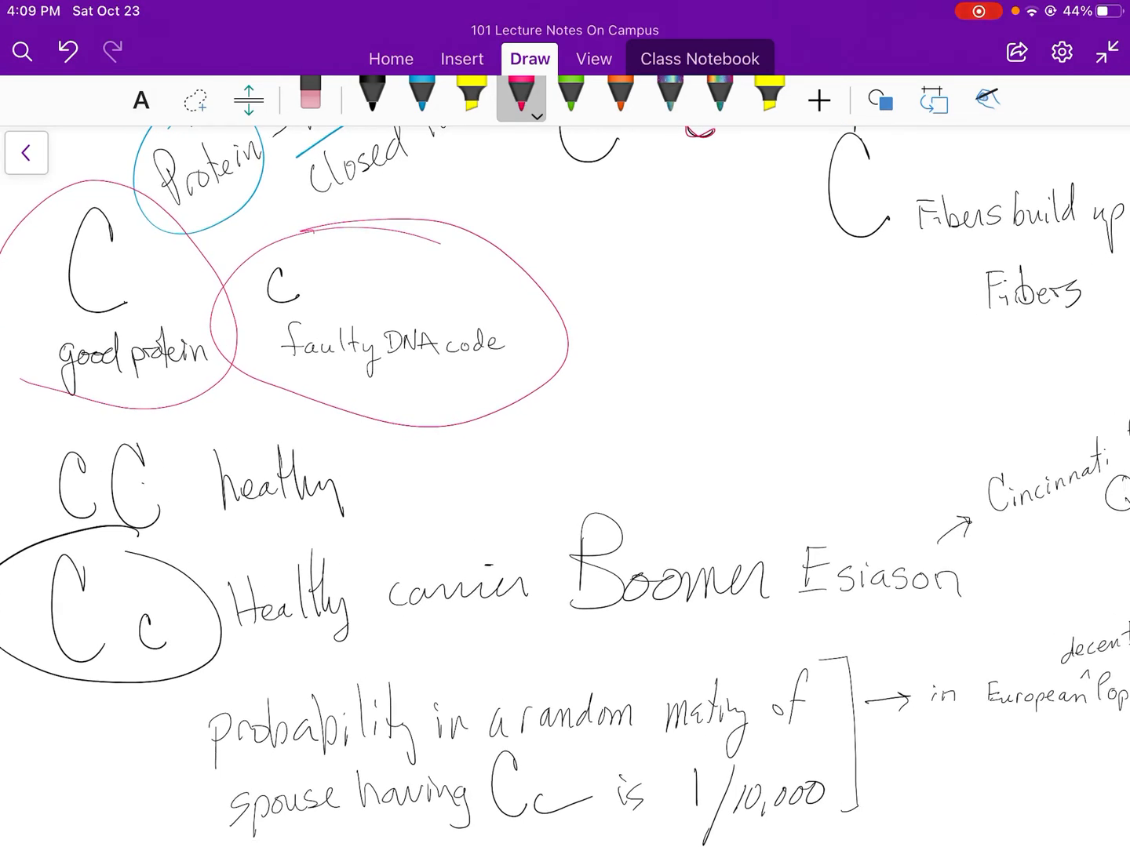
pyautogui.hscroll(3)
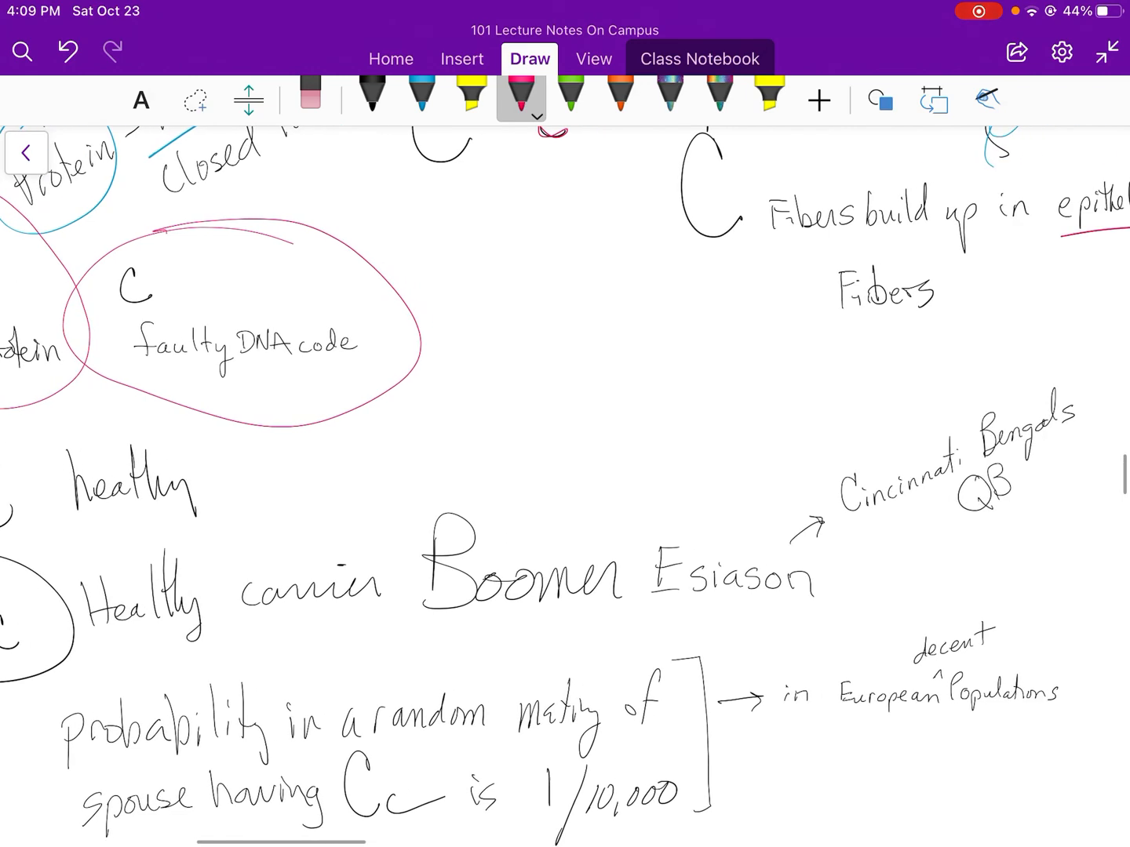
pyautogui.scroll(-3)
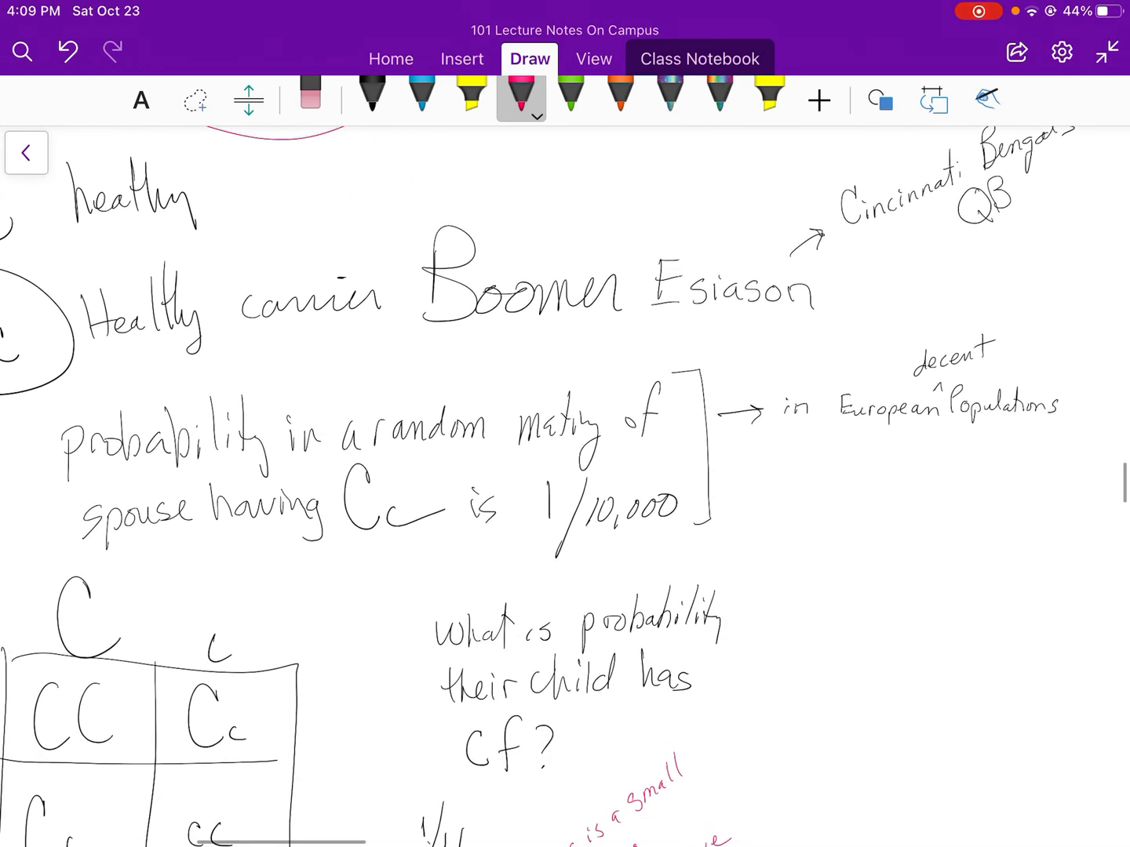
pyautogui.scroll(-3)
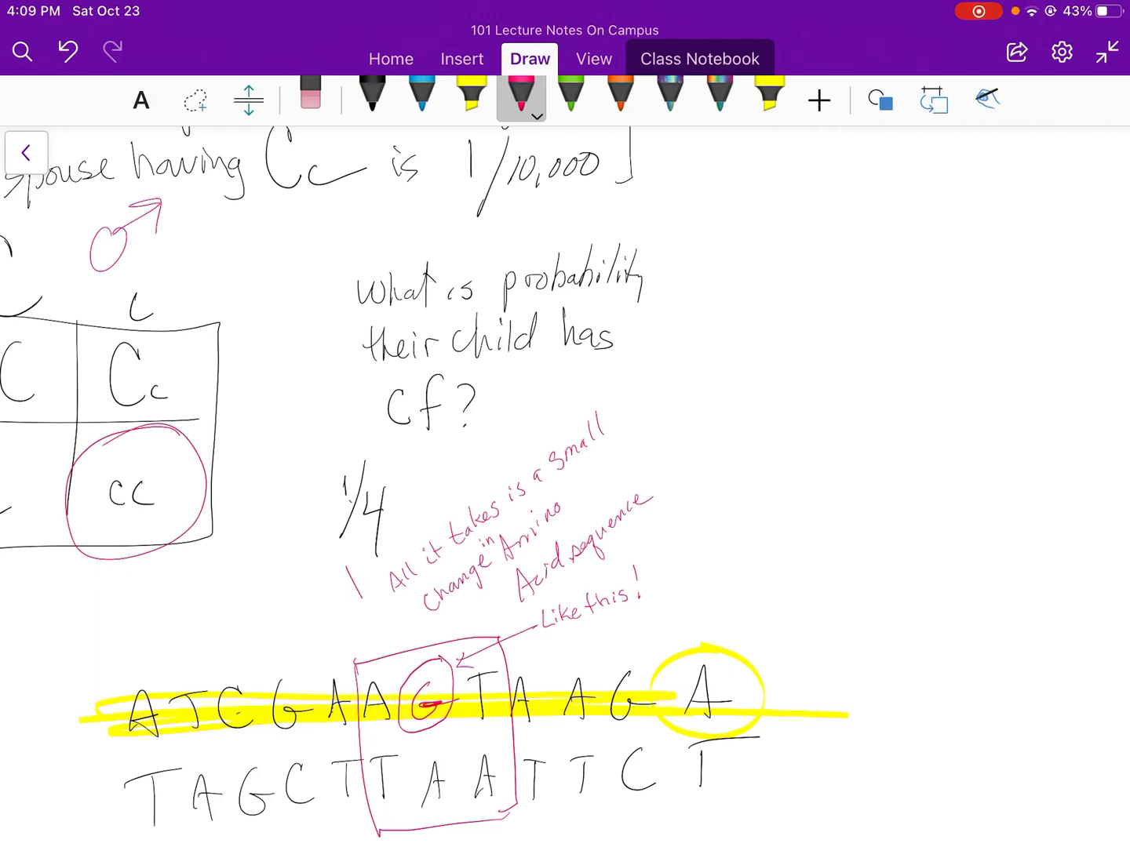
# - With the black pen, handwrite the heading 'Genetic Couns' beneath the Punnett square
pyautogui.scroll(-3)
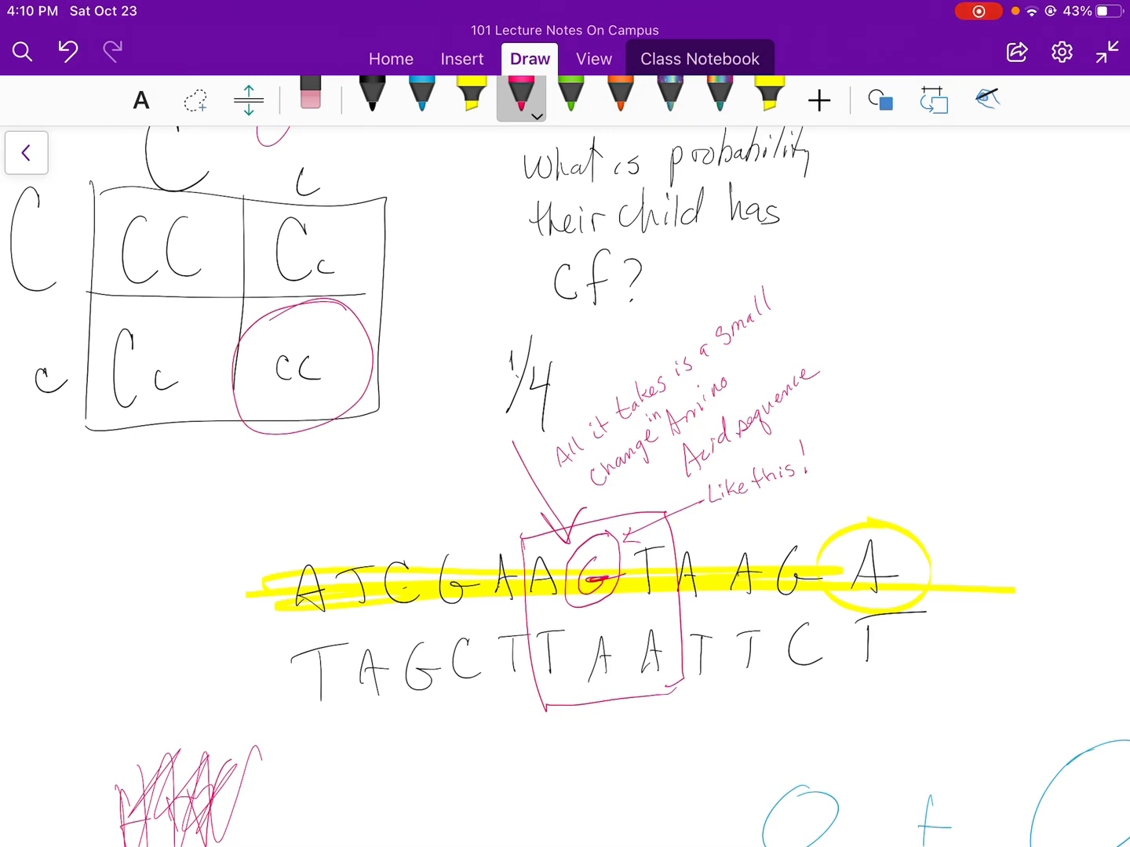
pyautogui.click(370, 95)
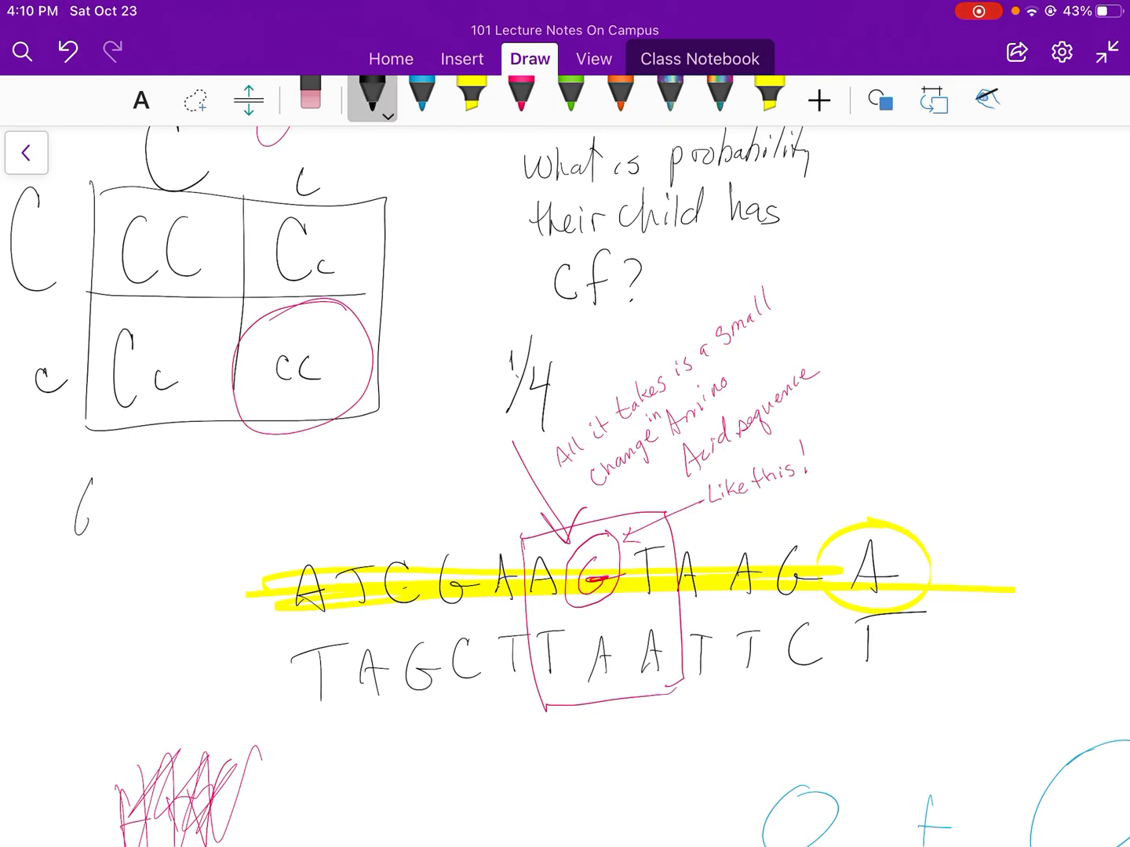
pyautogui.write('Genetic')
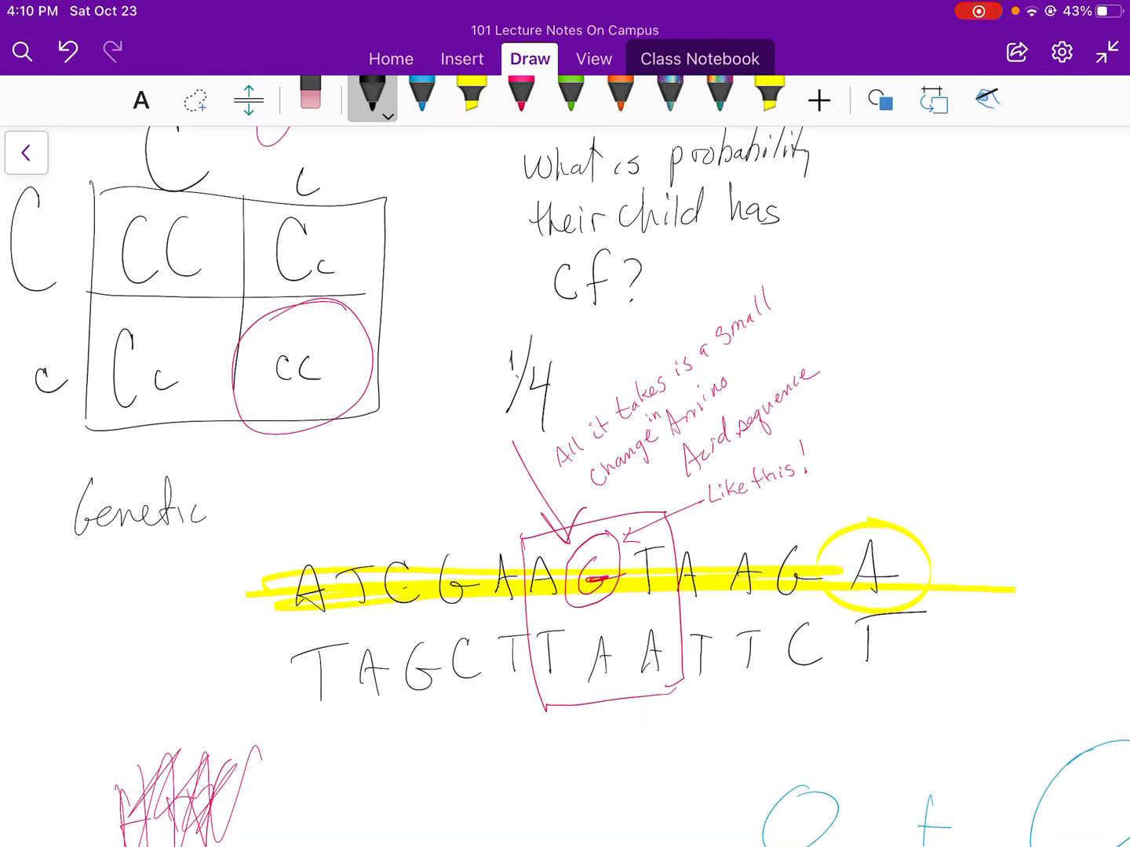
pyautogui.write('Couns')
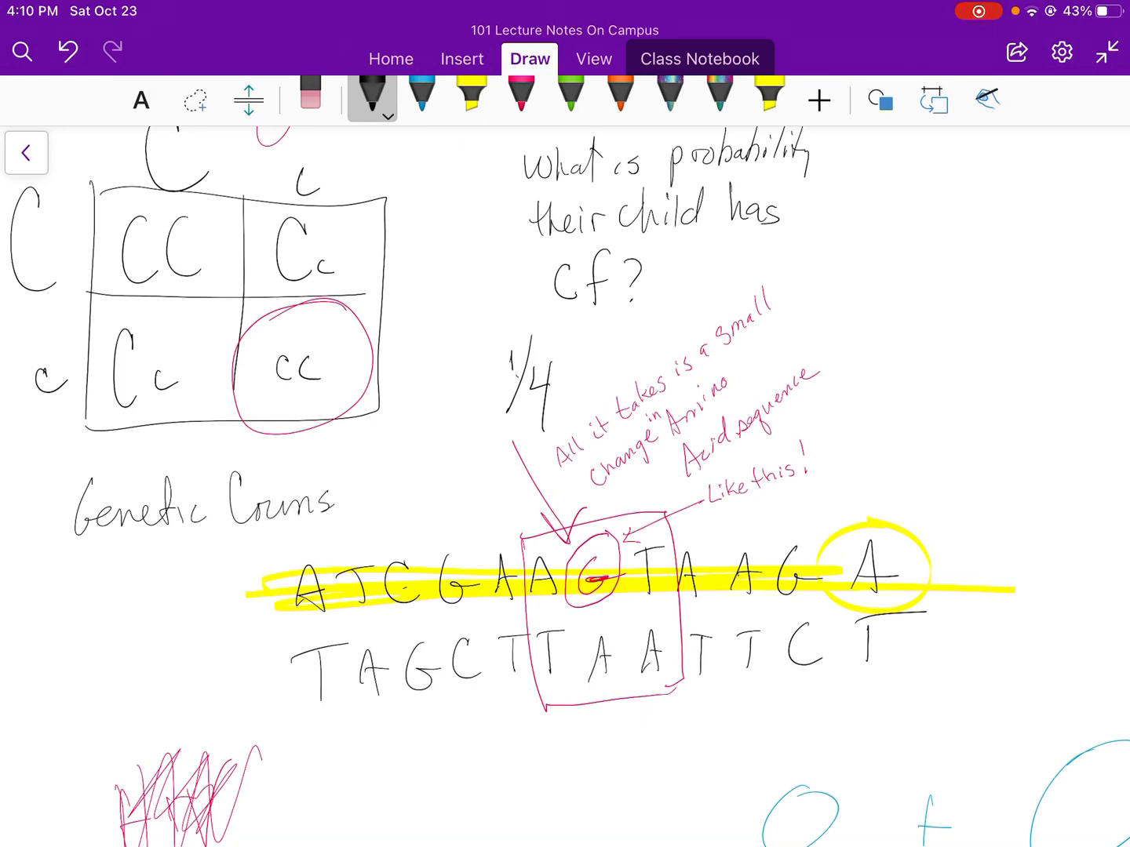